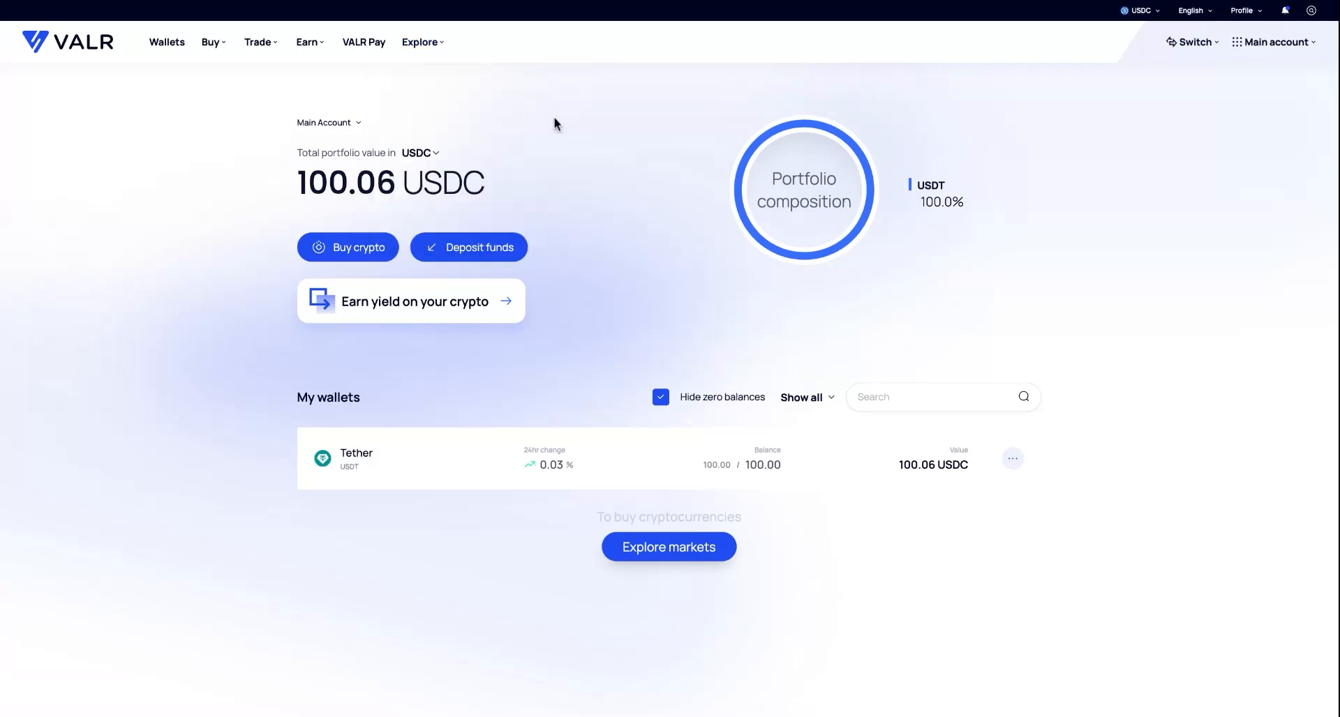
mouse_move(598, 301)
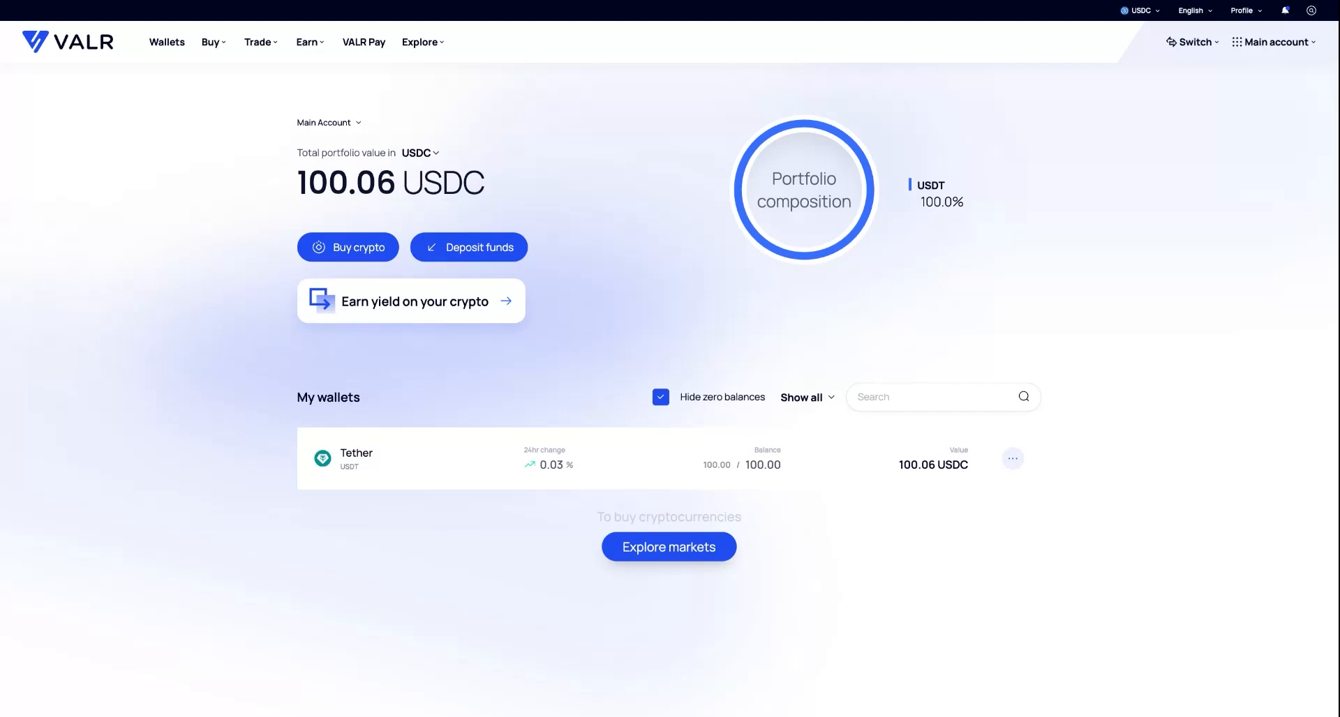
mouse_move(1294, 88)
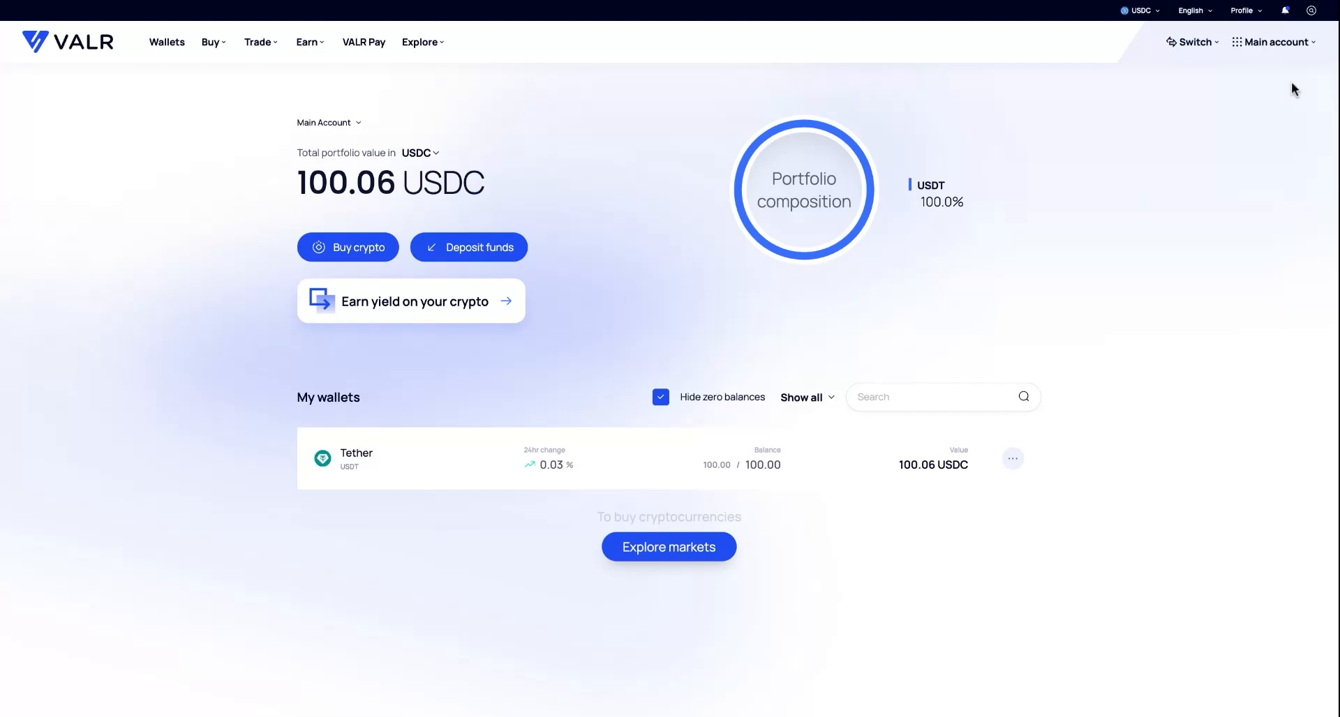
mouse_move(994, 150)
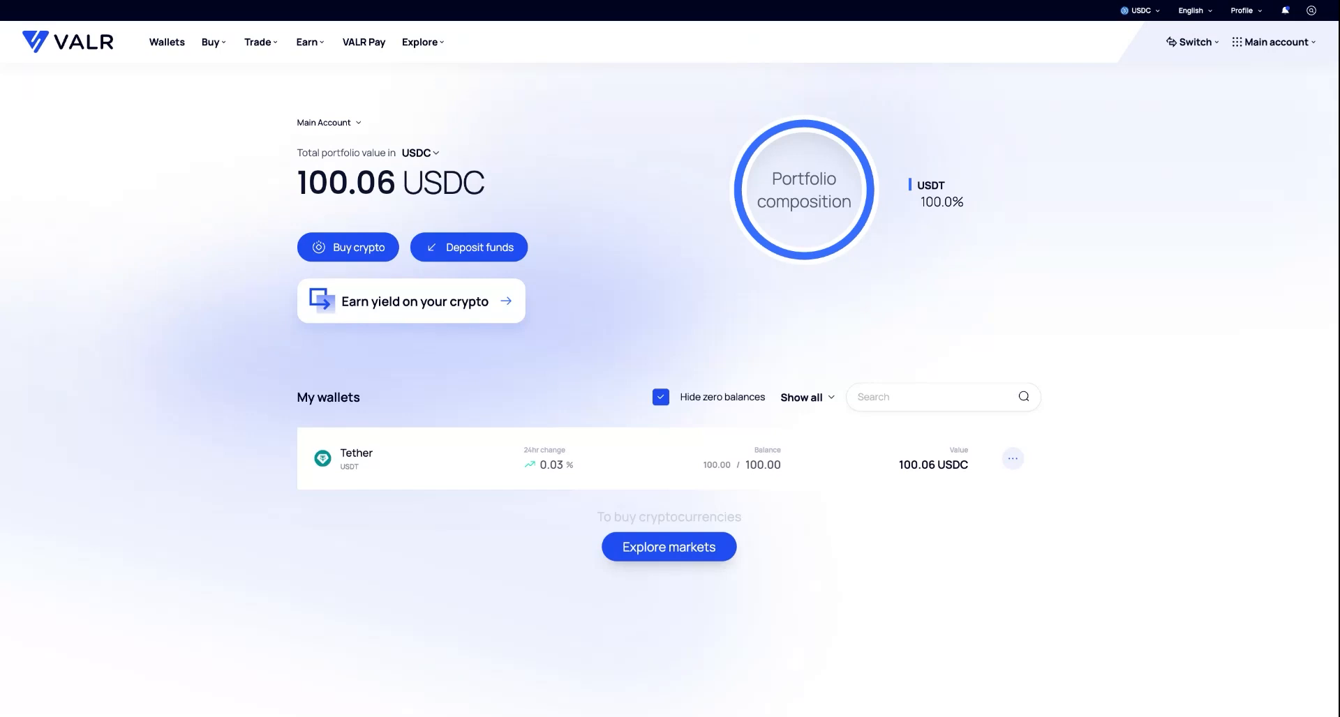
From the Main account menu, create a subaccount named 'BTCUSDT Perp'
left_click(1274, 42)
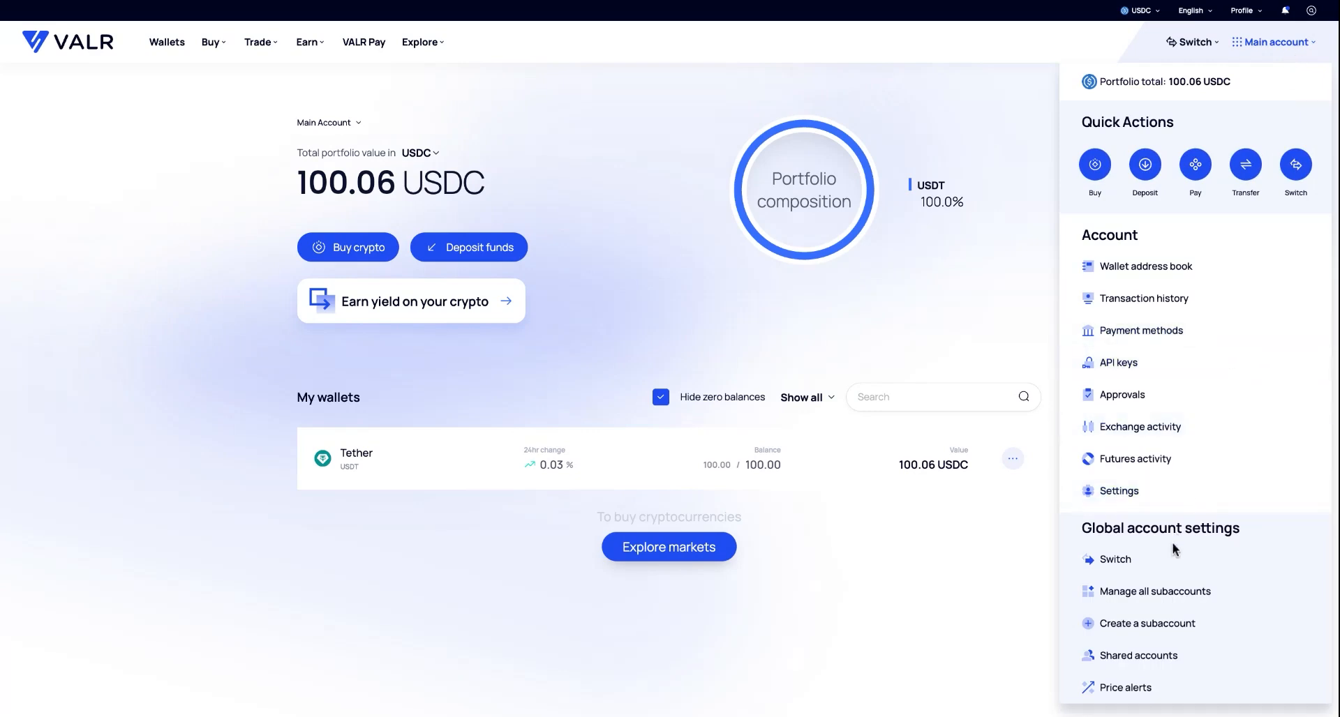
left_click(1147, 623)
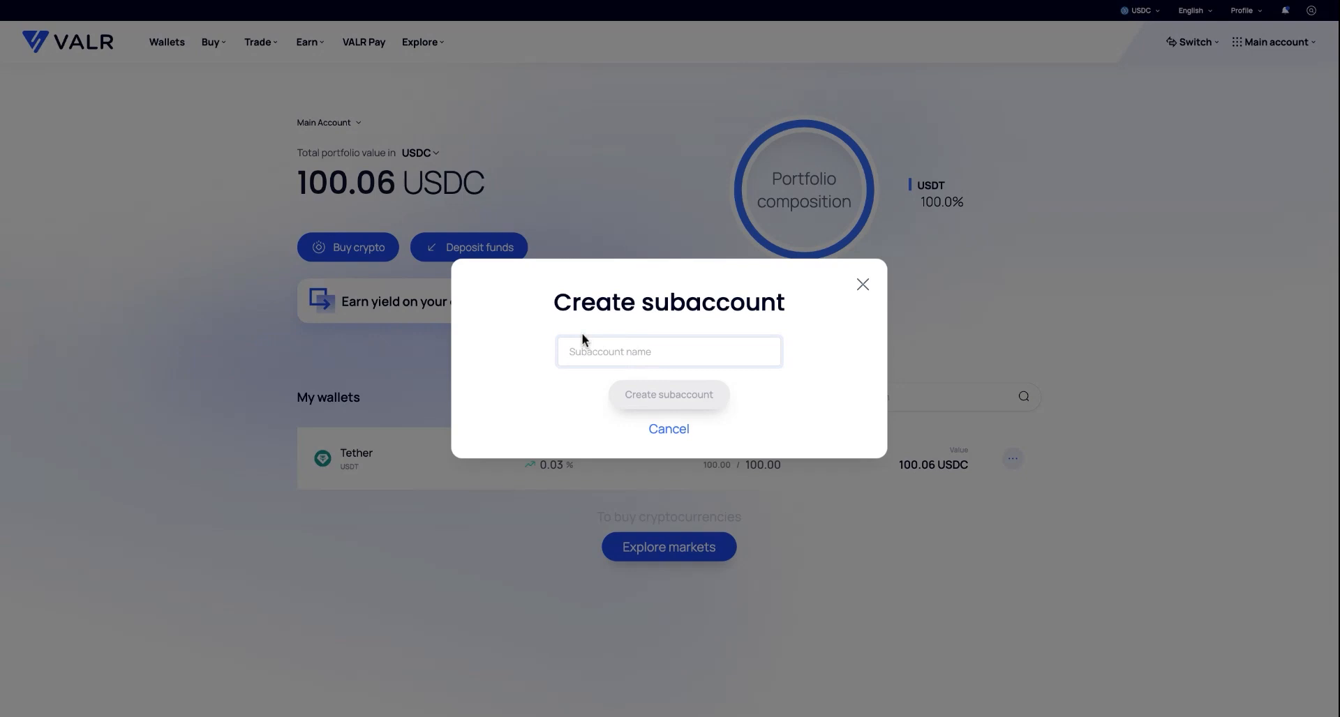
type("BTC")
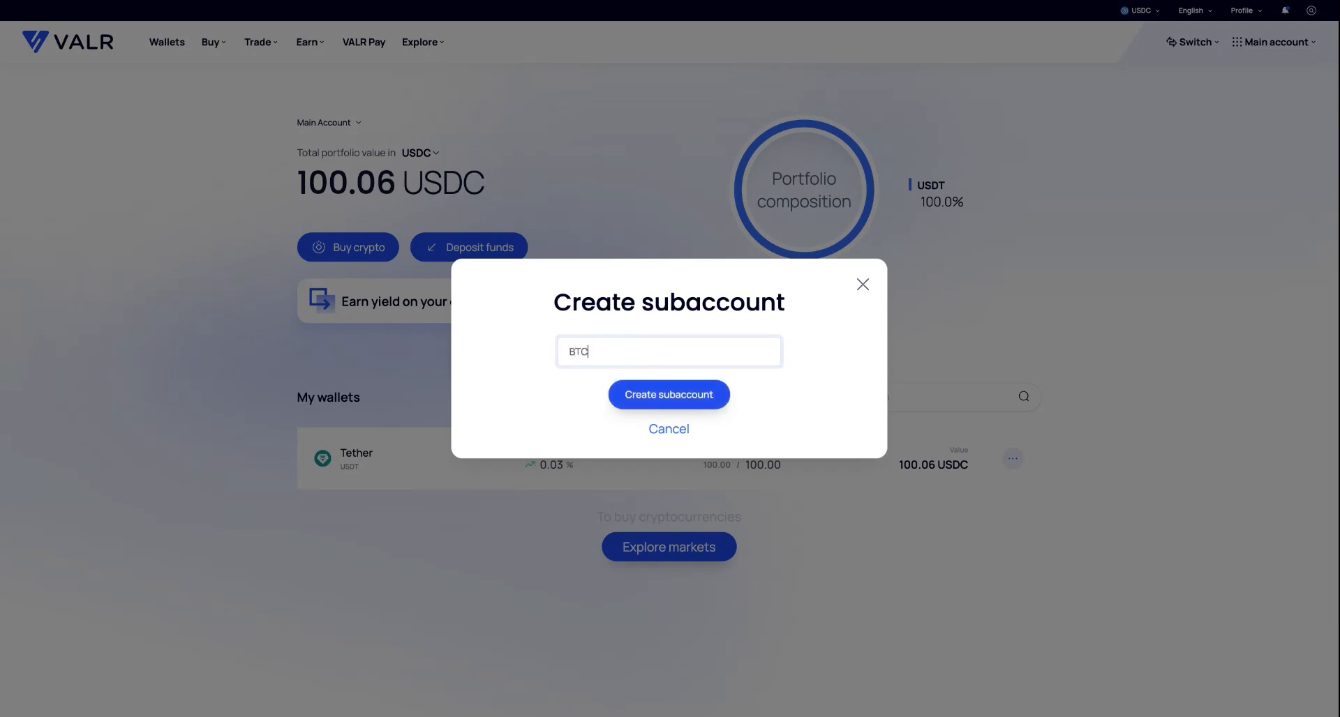
type("USDT Perp")
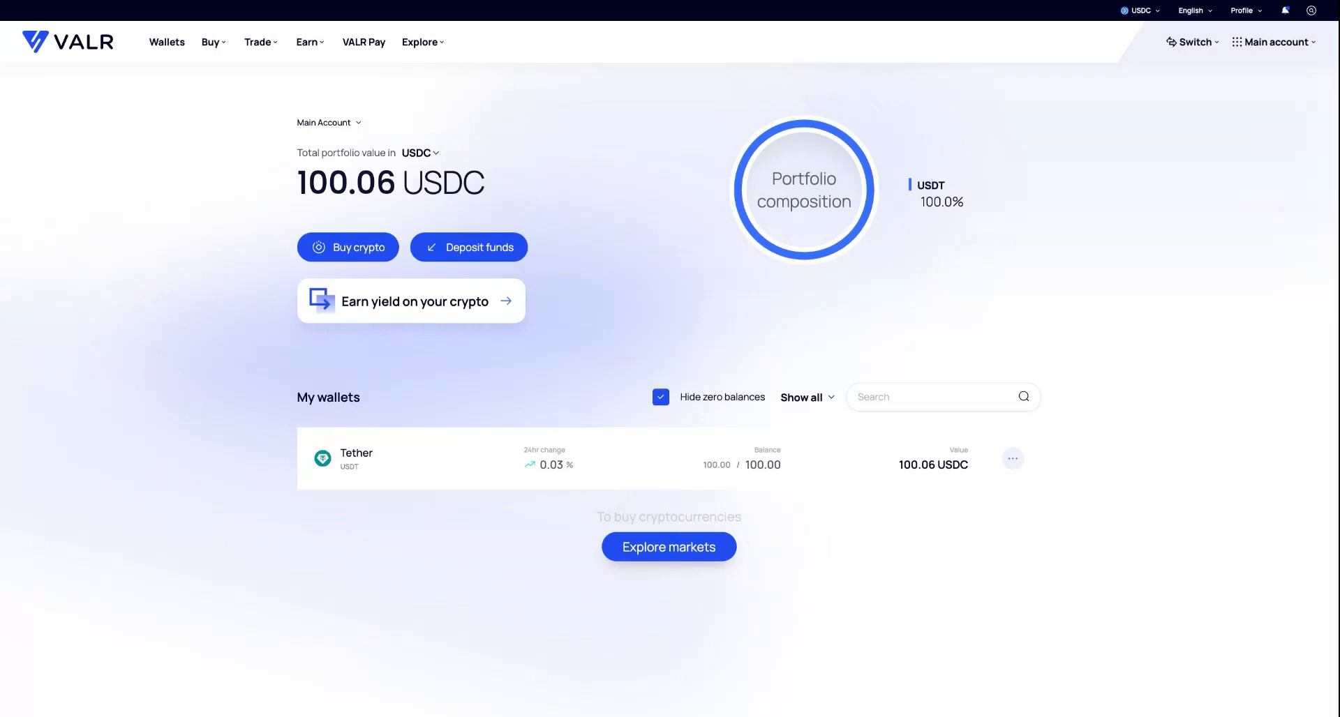
Search subaccounts for 'btc' and switch into the empty BTCUSDT Perp subaccount
left_click(1275, 41)
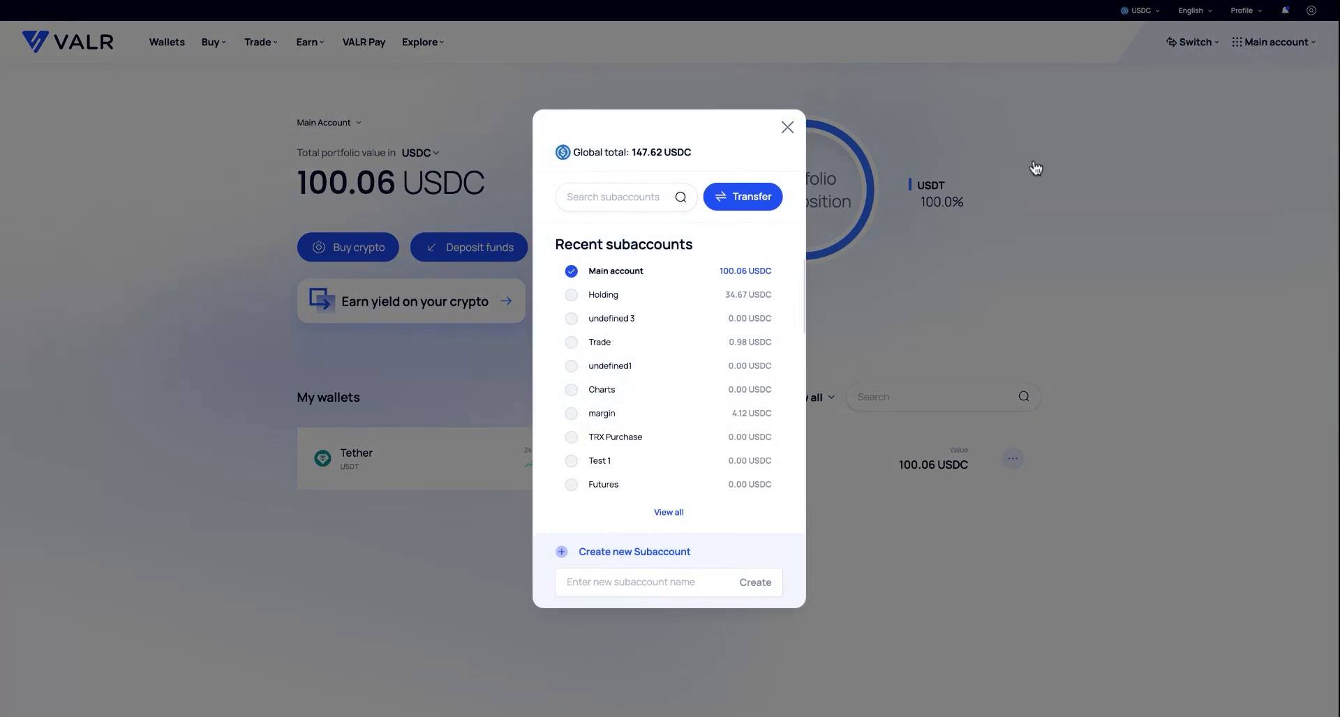
type("btc")
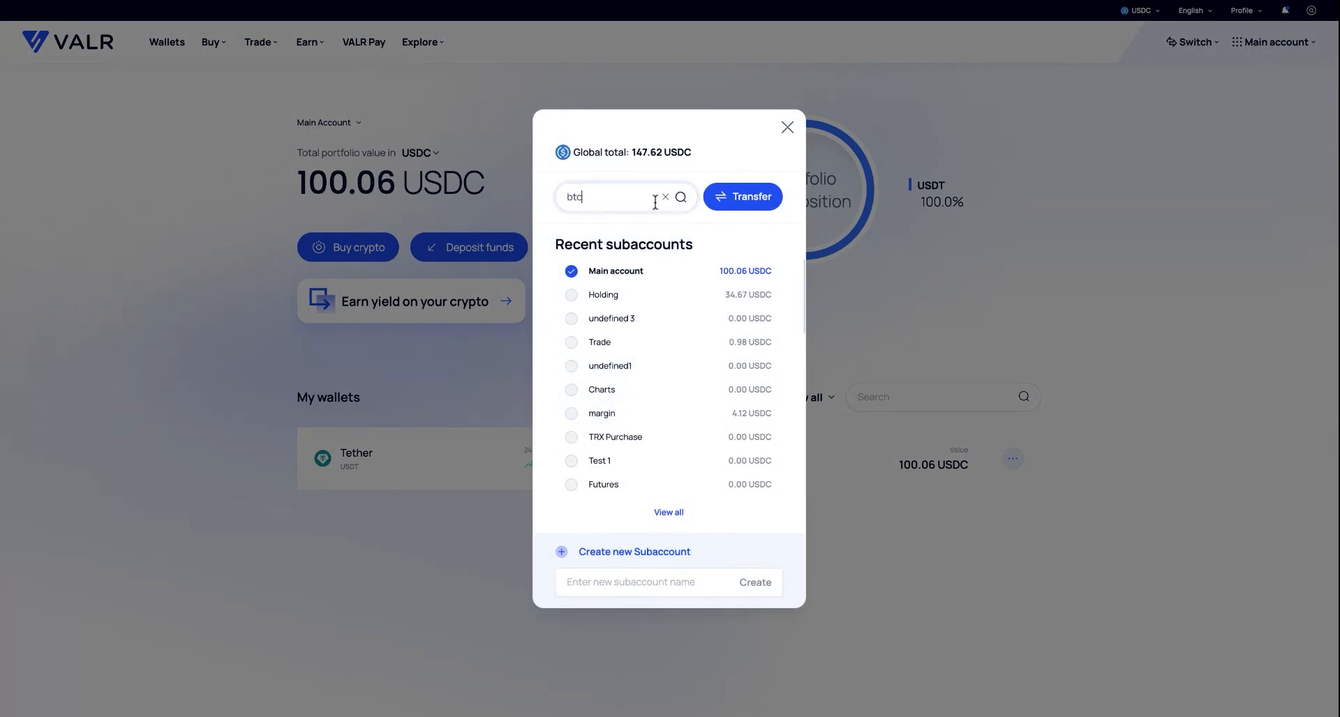
left_click(785, 127)
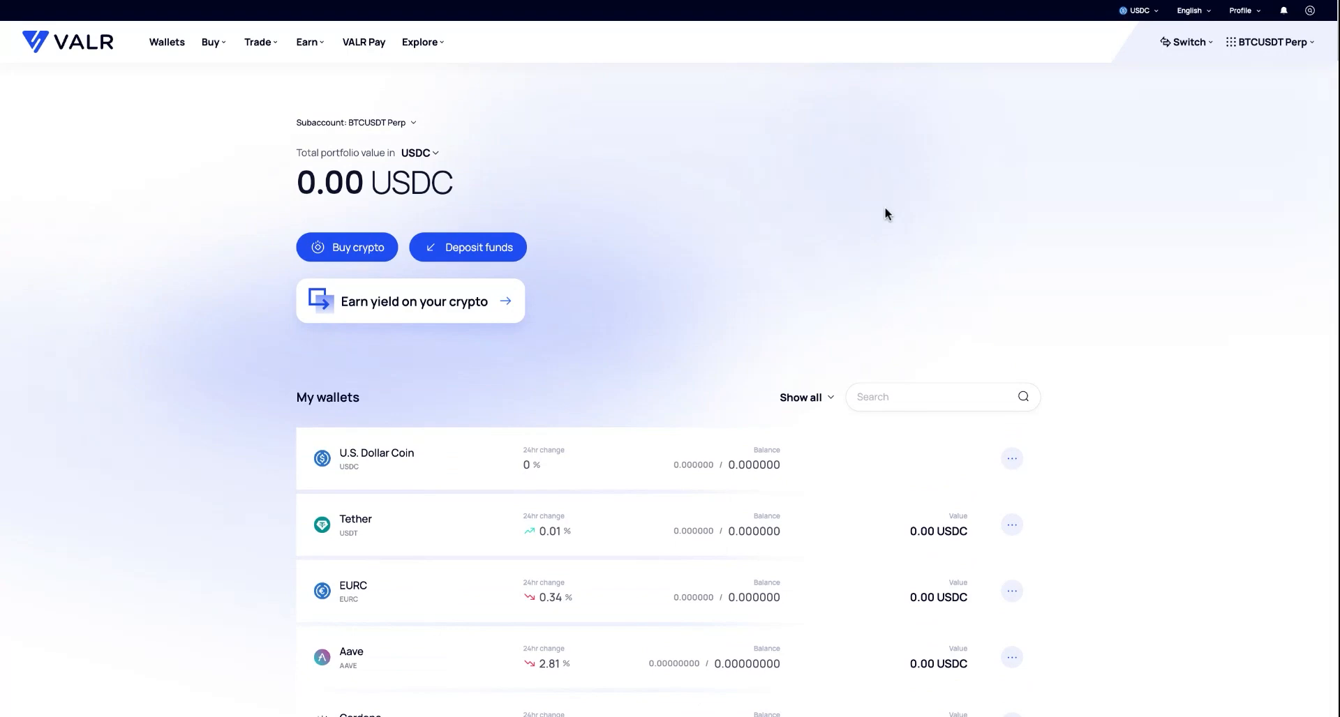
Send 100 Tether (USDT) from Main Account to BTCUSDT Perp, giving a 100.06 USDC portfolio
left_click(1271, 42)
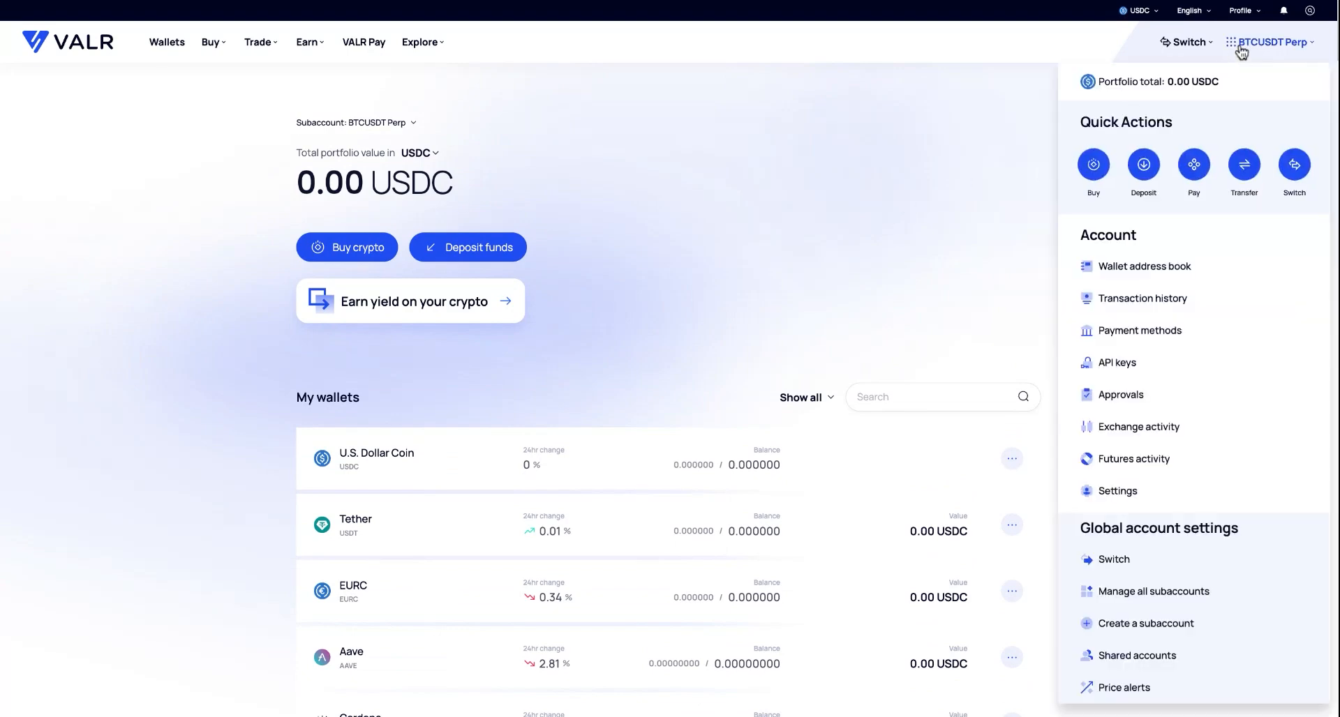
mouse_move(1244, 164)
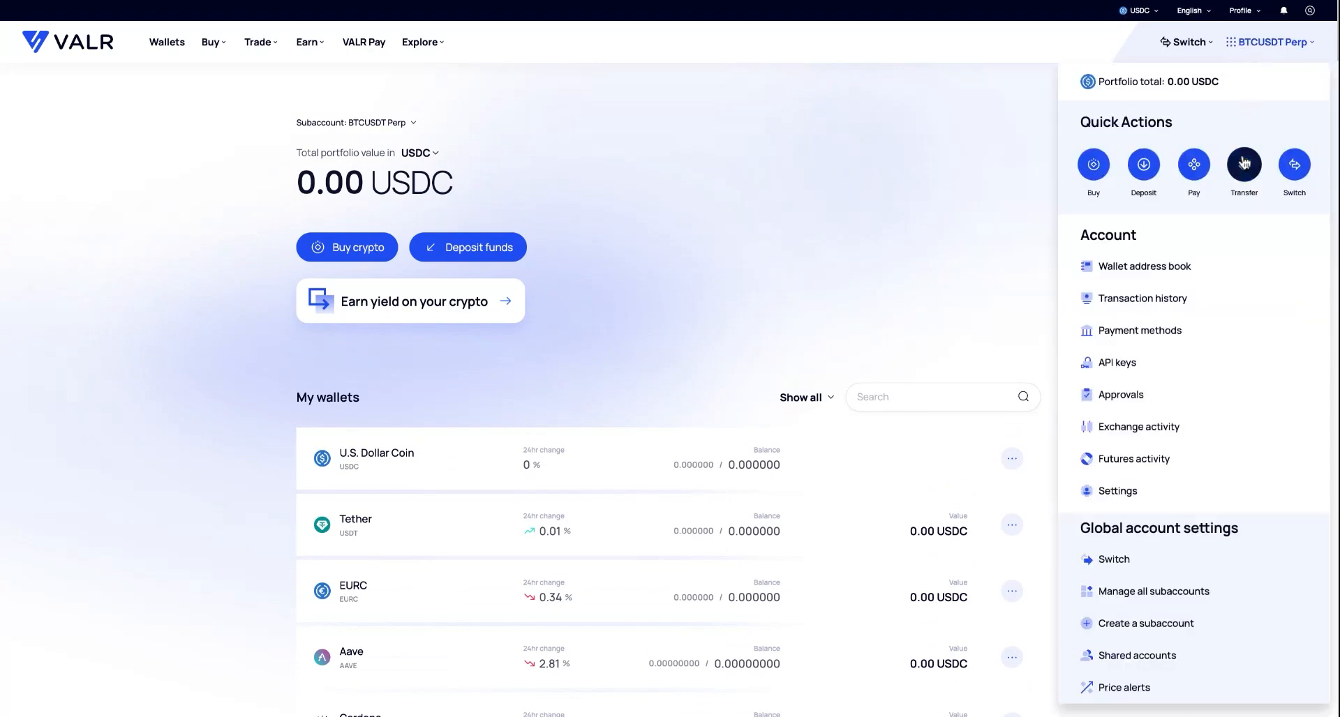
left_click(1244, 164)
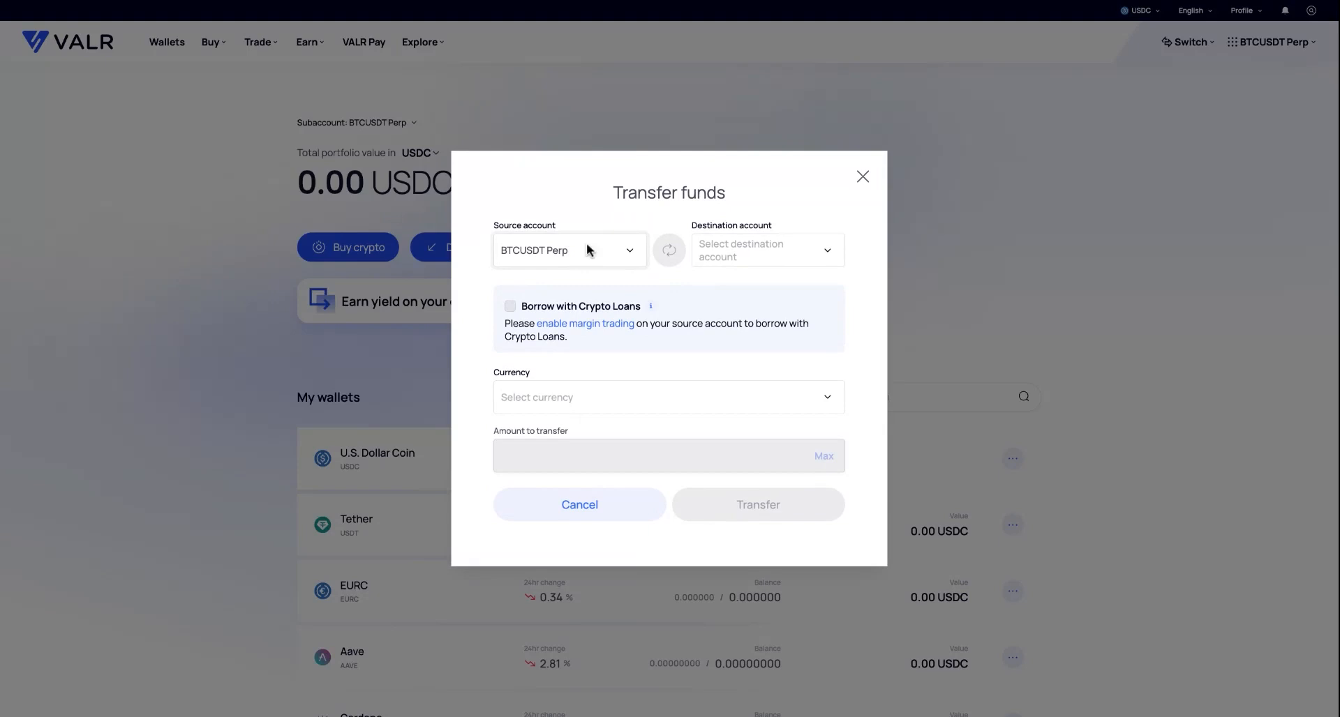
left_click(669, 250)
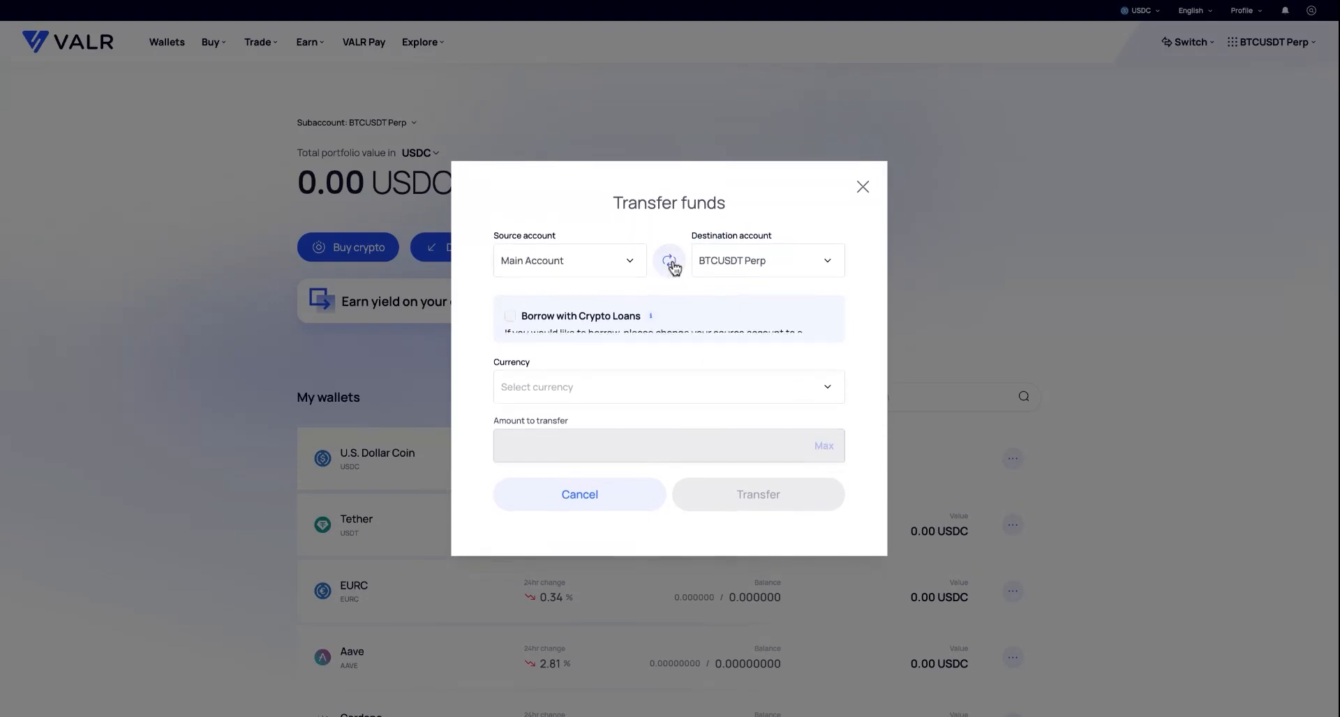
type("usdt")
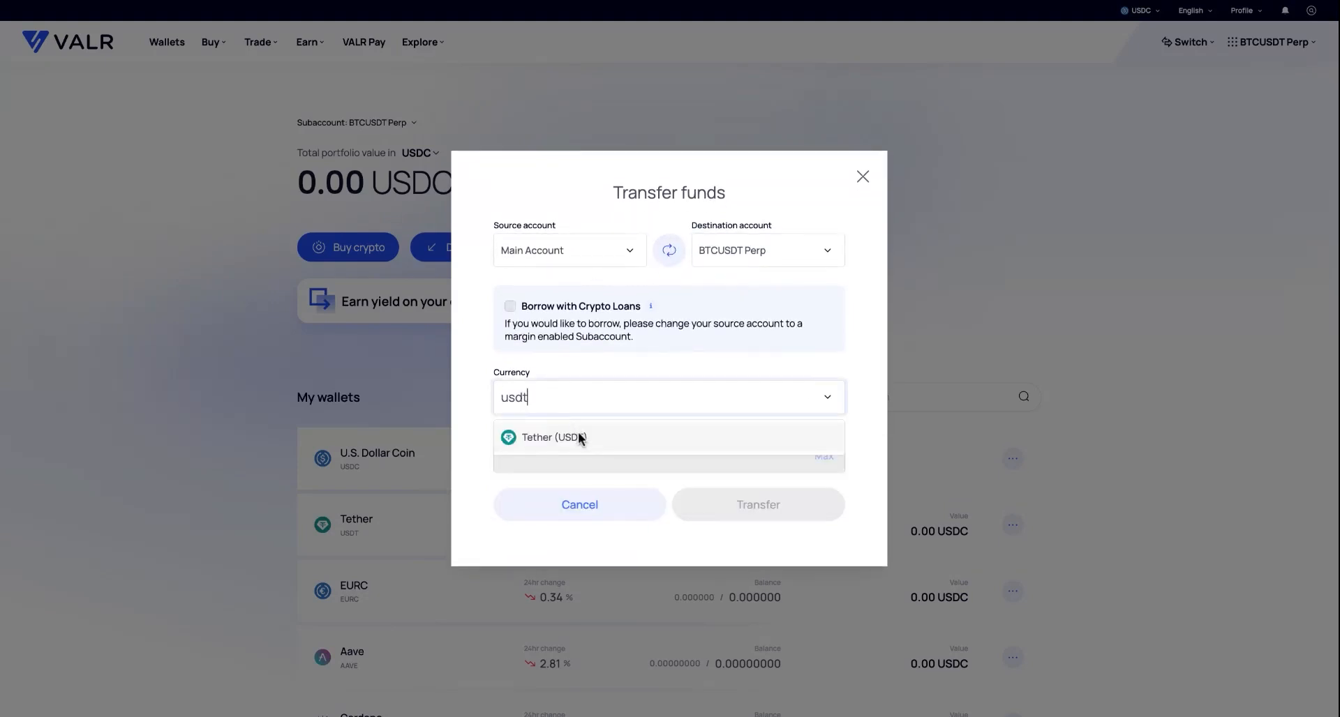
left_click(553, 437)
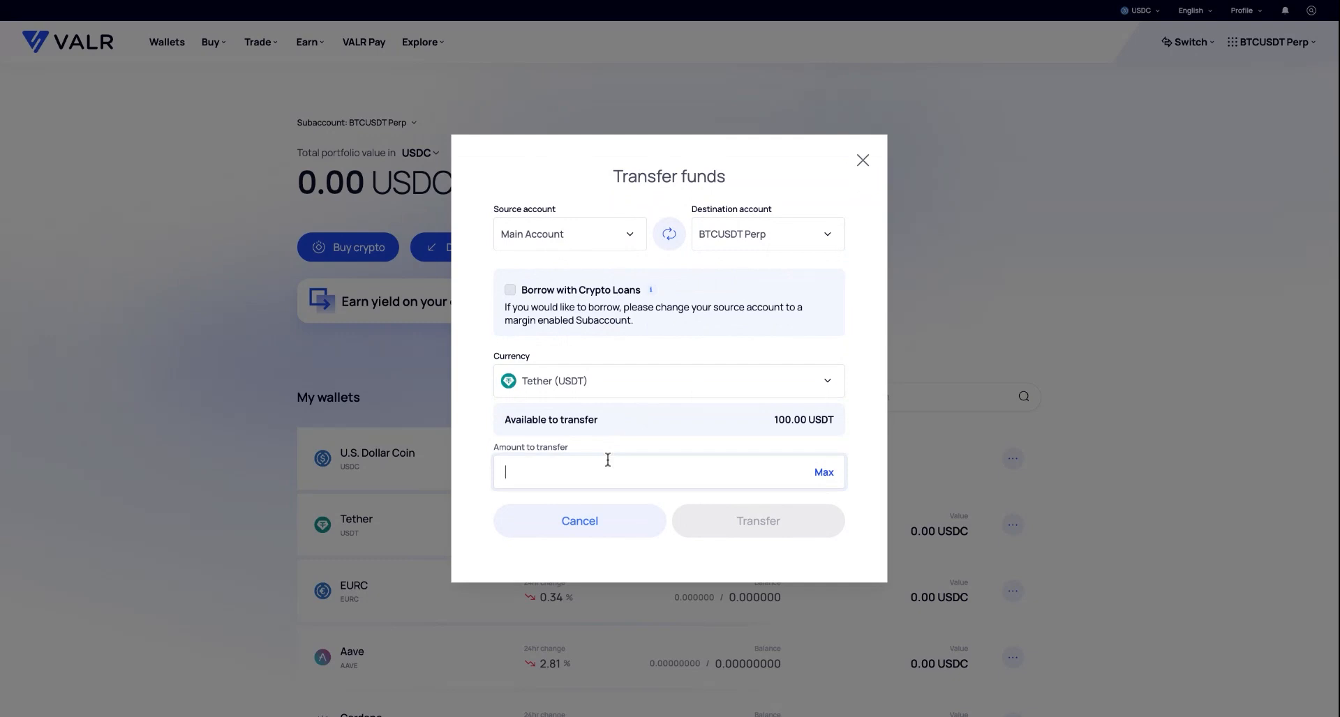
type("100")
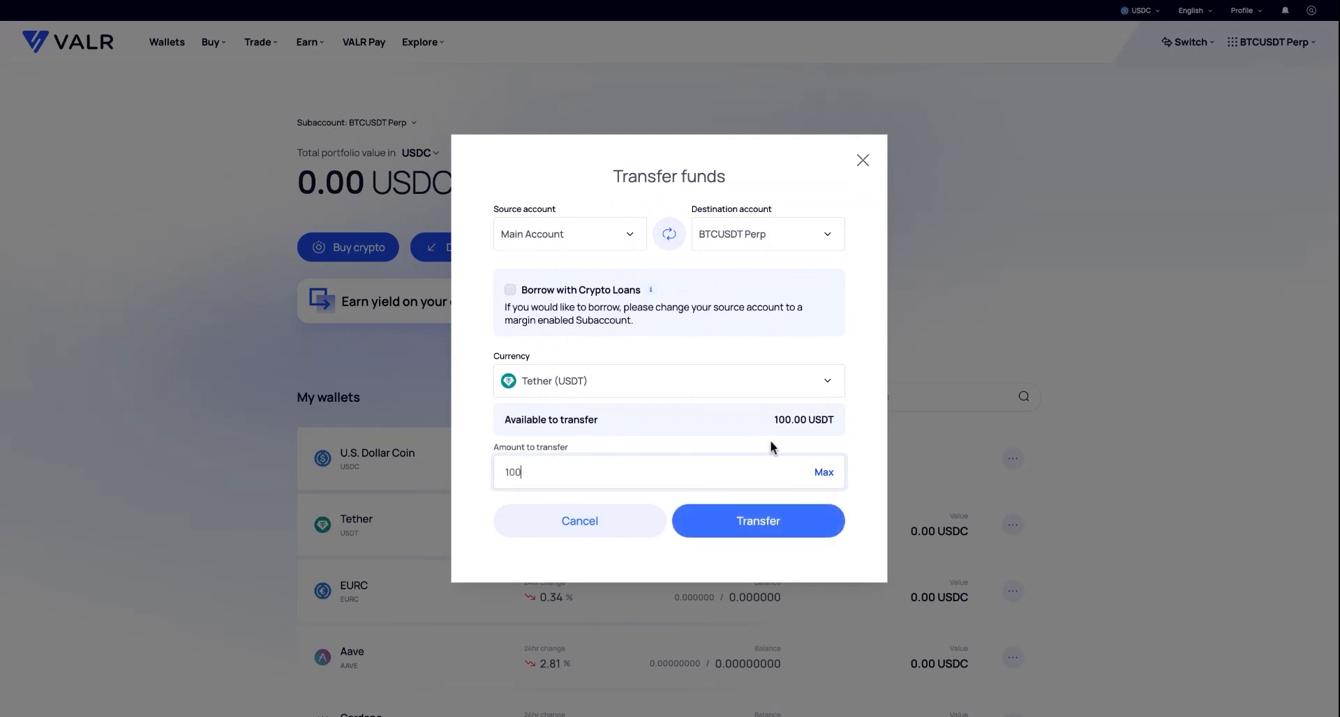
left_click(757, 521)
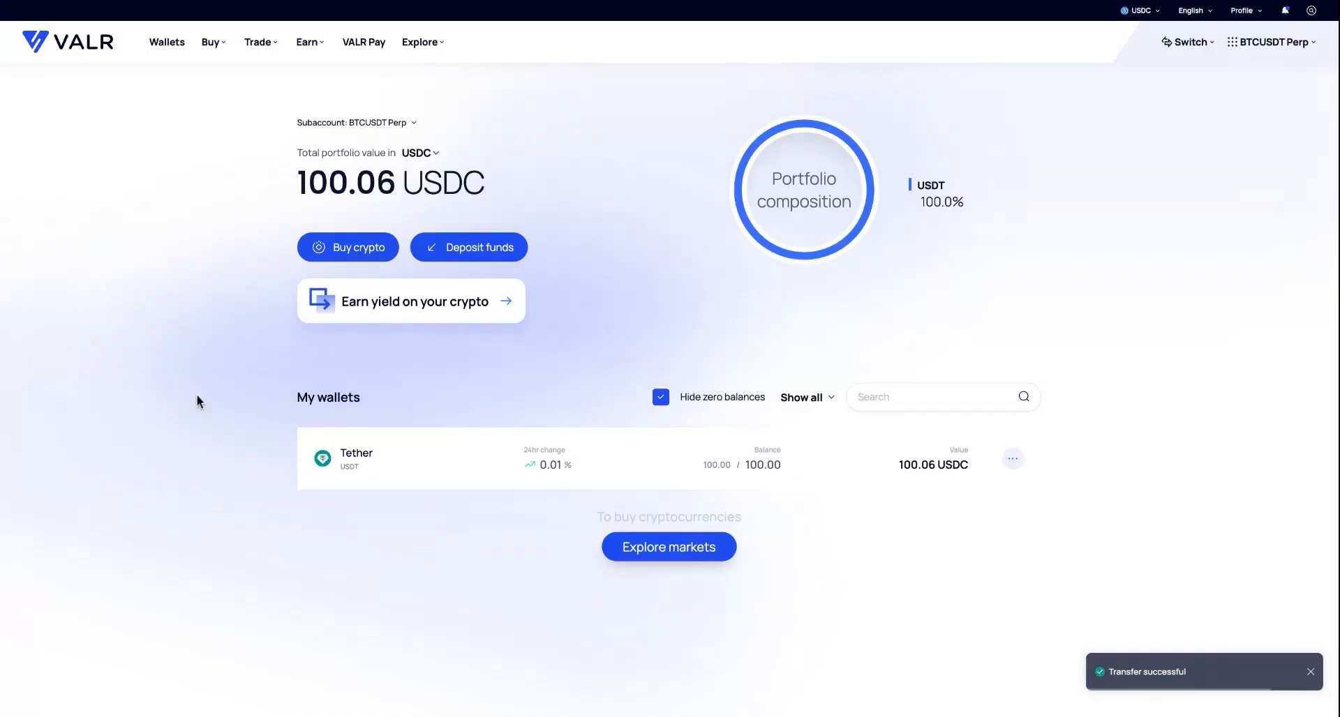
mouse_move(802, 322)
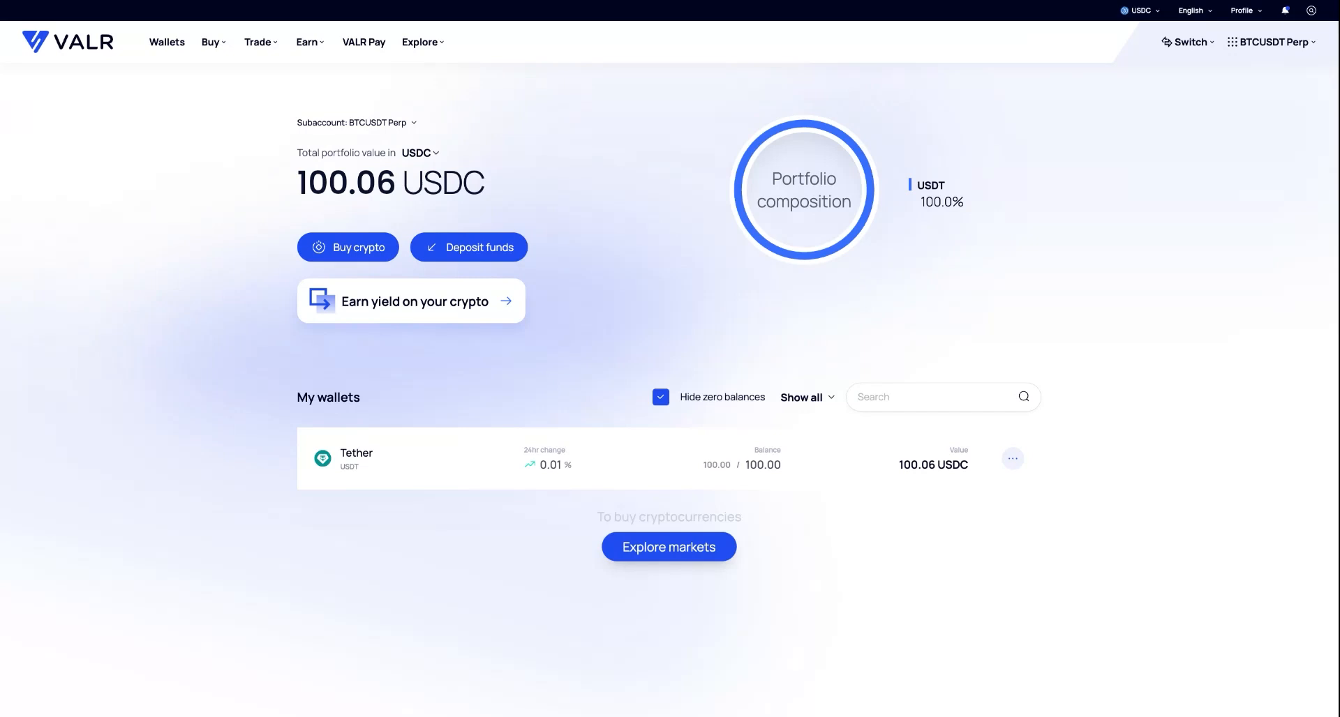
mouse_move(623, 352)
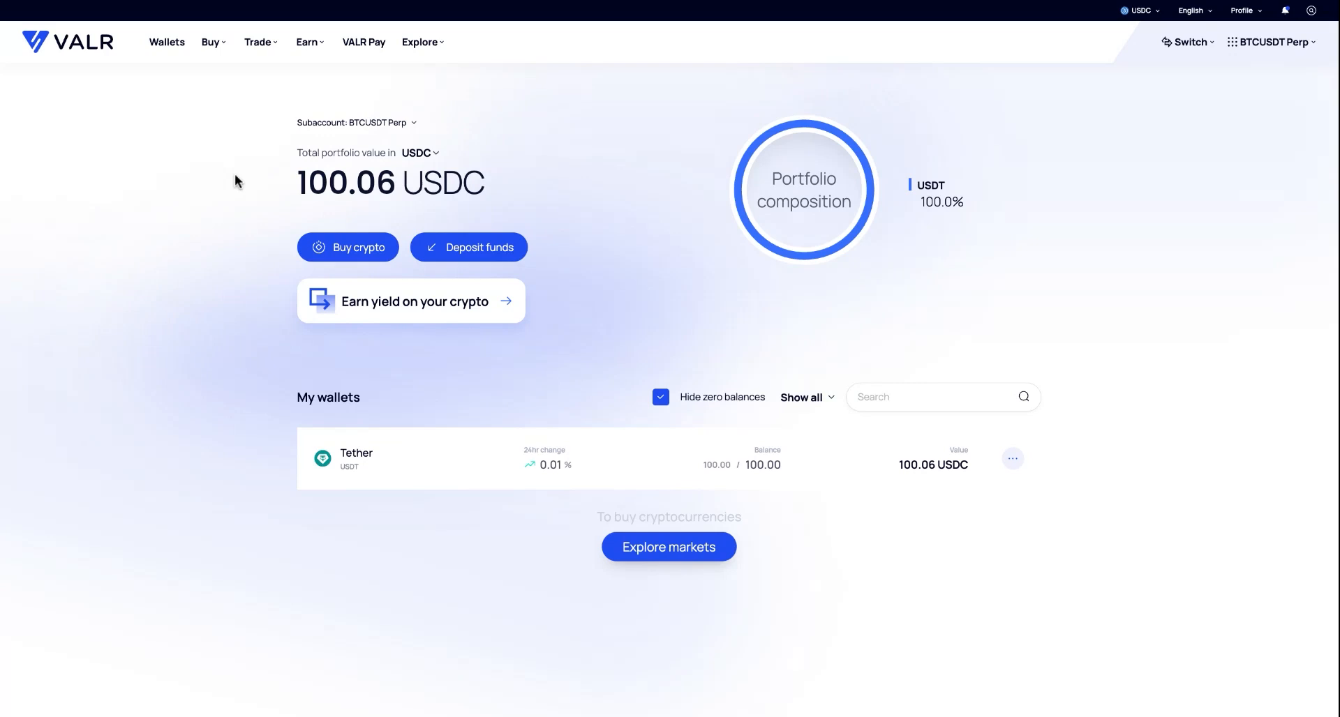
mouse_move(242, 96)
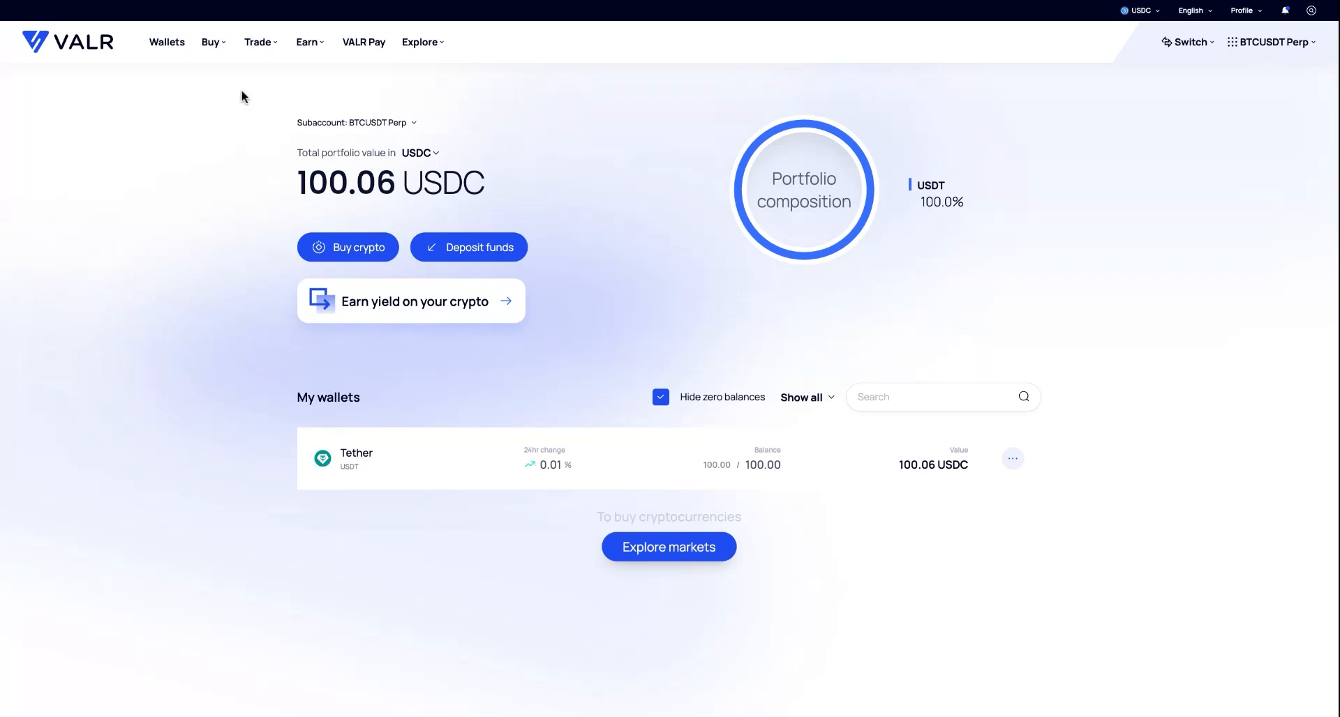
Open the BTC/USDT-PERP futures market from the Trade markets list
left_click(259, 42)
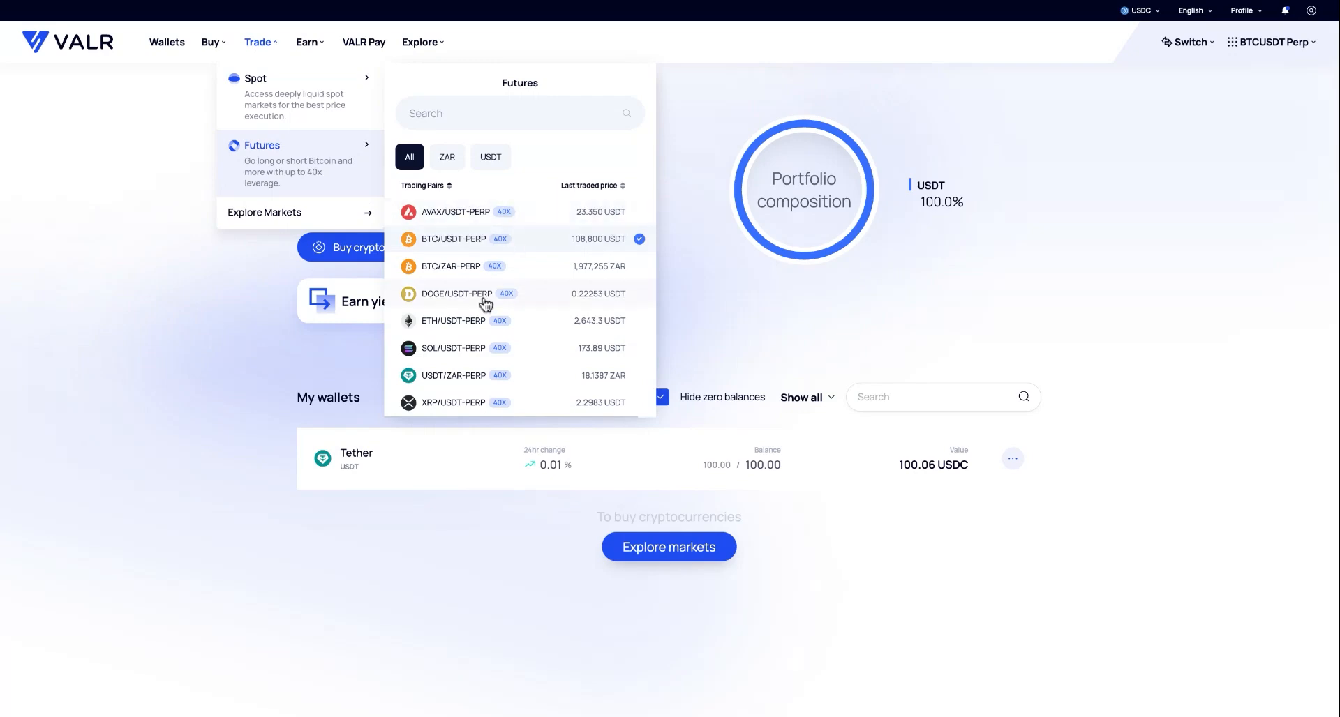
left_click(453, 238)
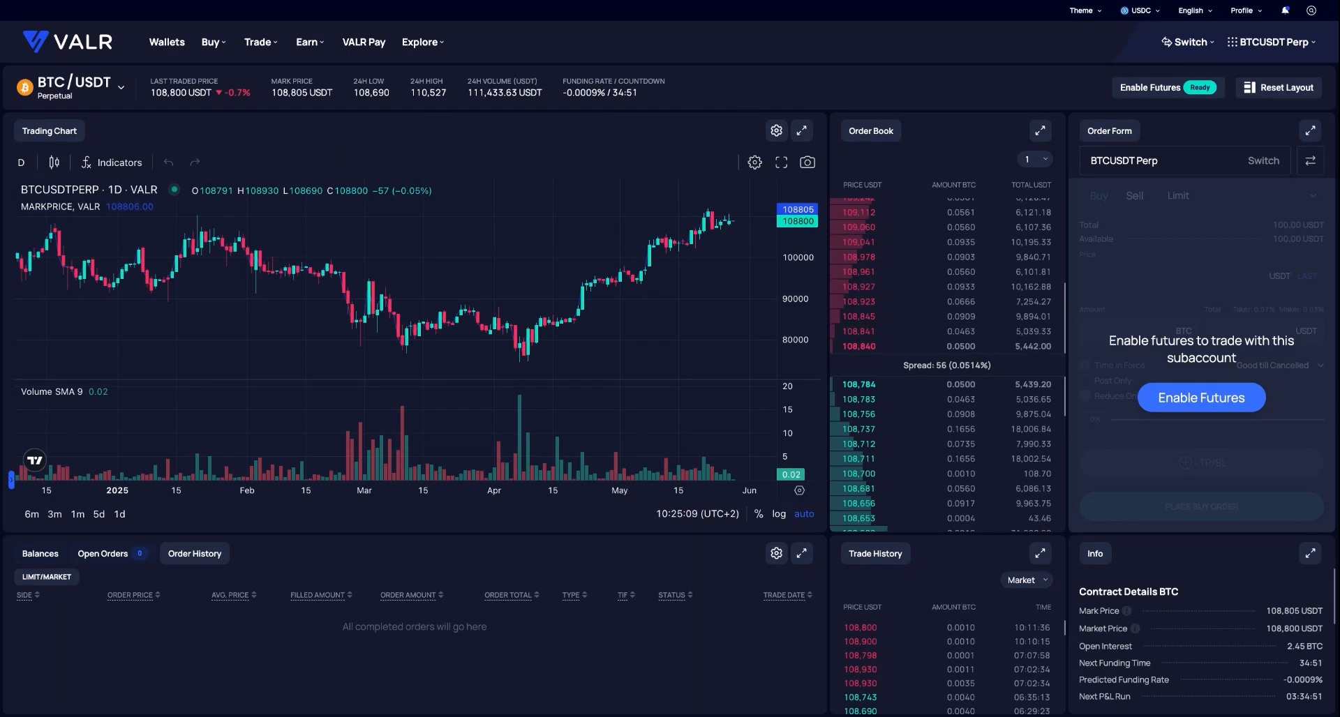
mouse_move(1236, 308)
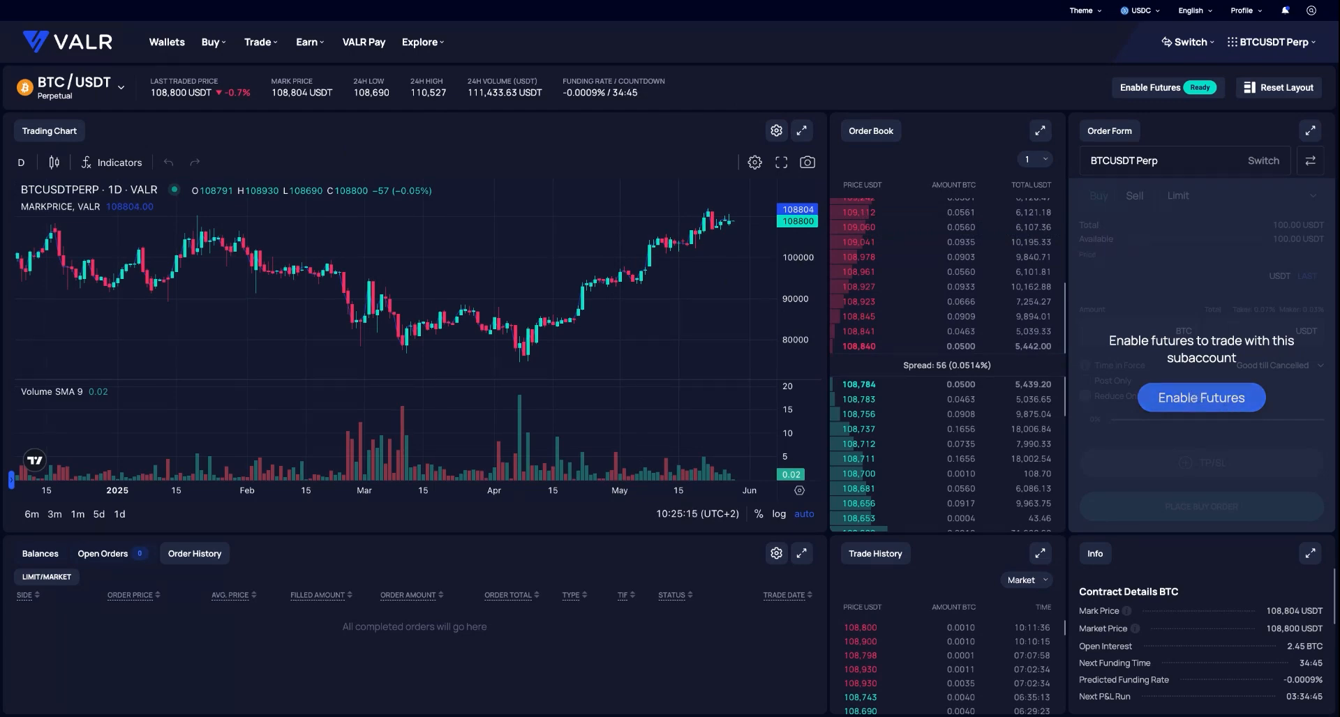
Agree to the leveraged trading terms and enable futures trading for BTCUSDT Perp
left_click(1199, 397)
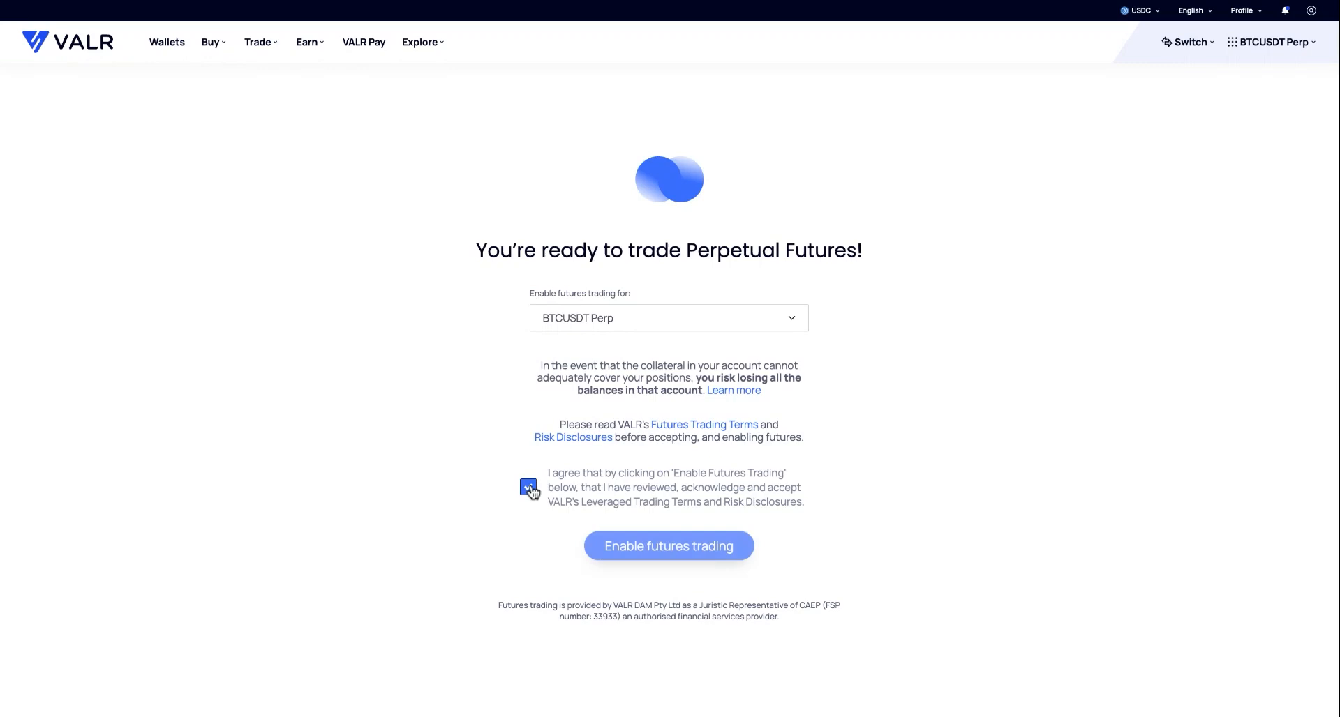
left_click(528, 487)
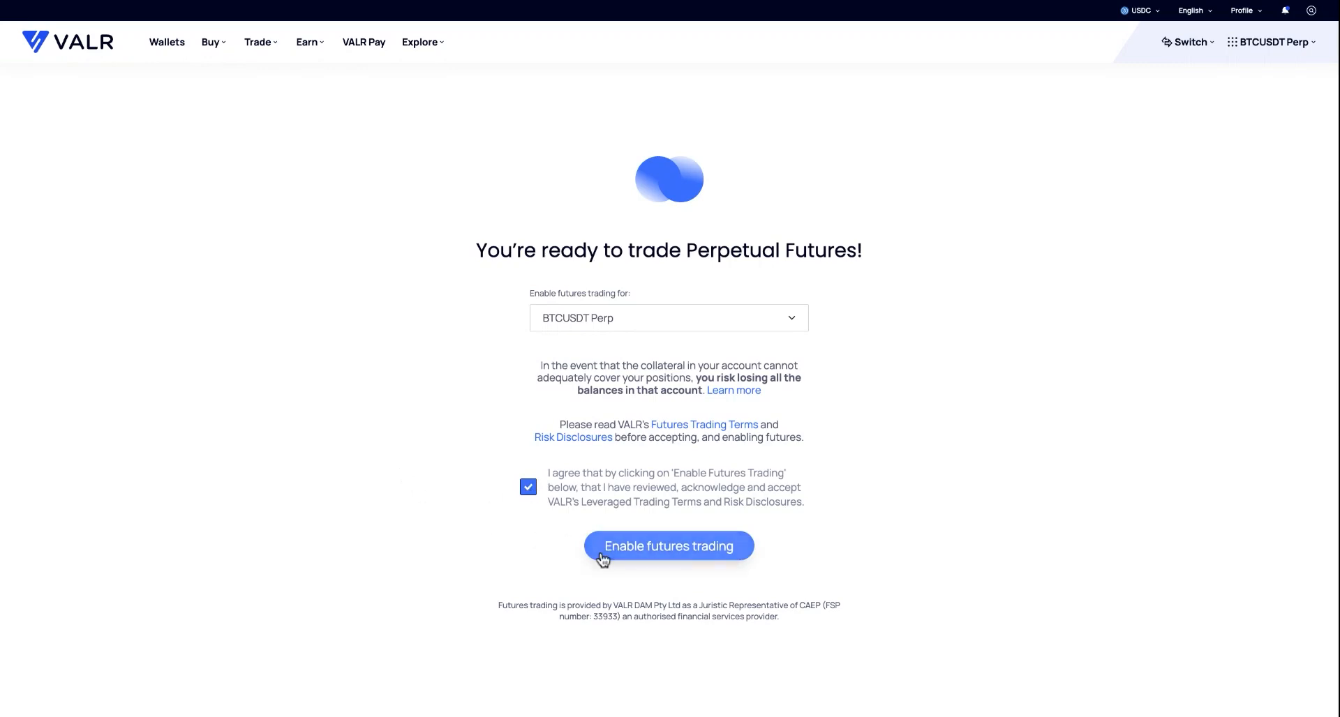
left_click(669, 546)
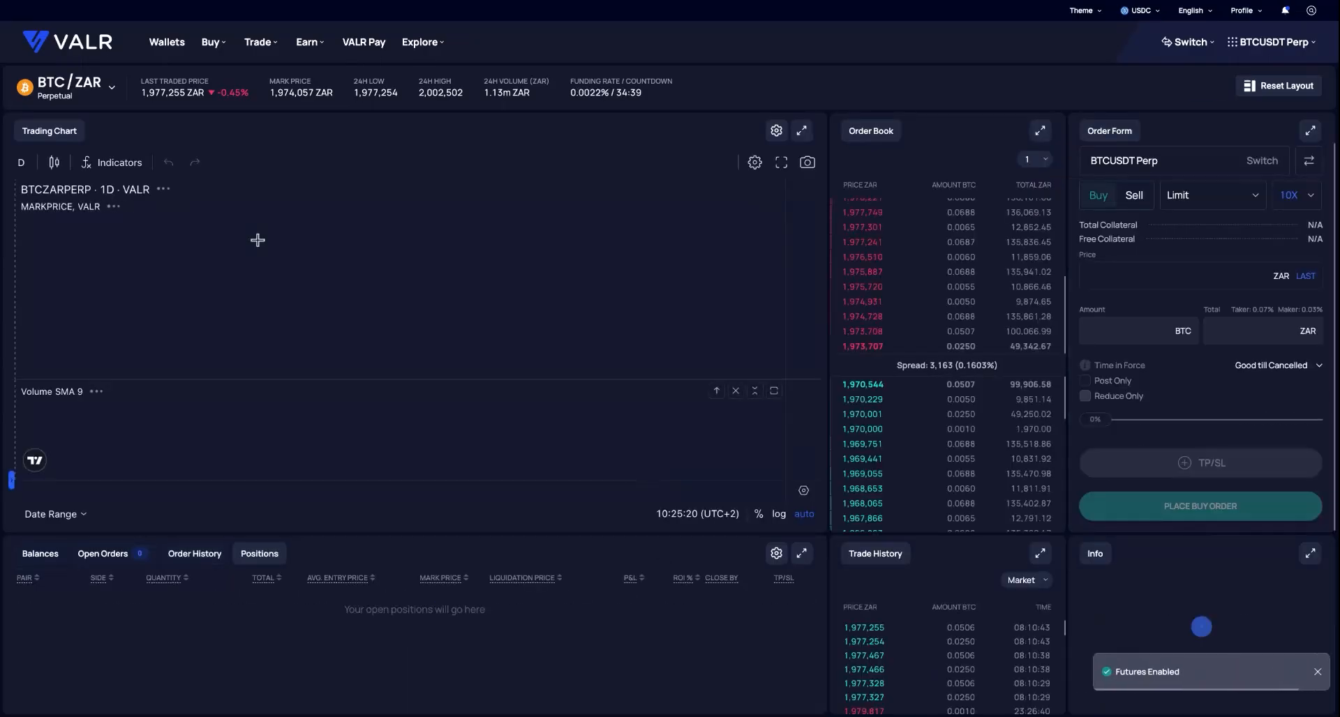
Pick BTC/USDT-PERP in the pair selector instead of the BTC/ZAR perpetual
left_click(68, 85)
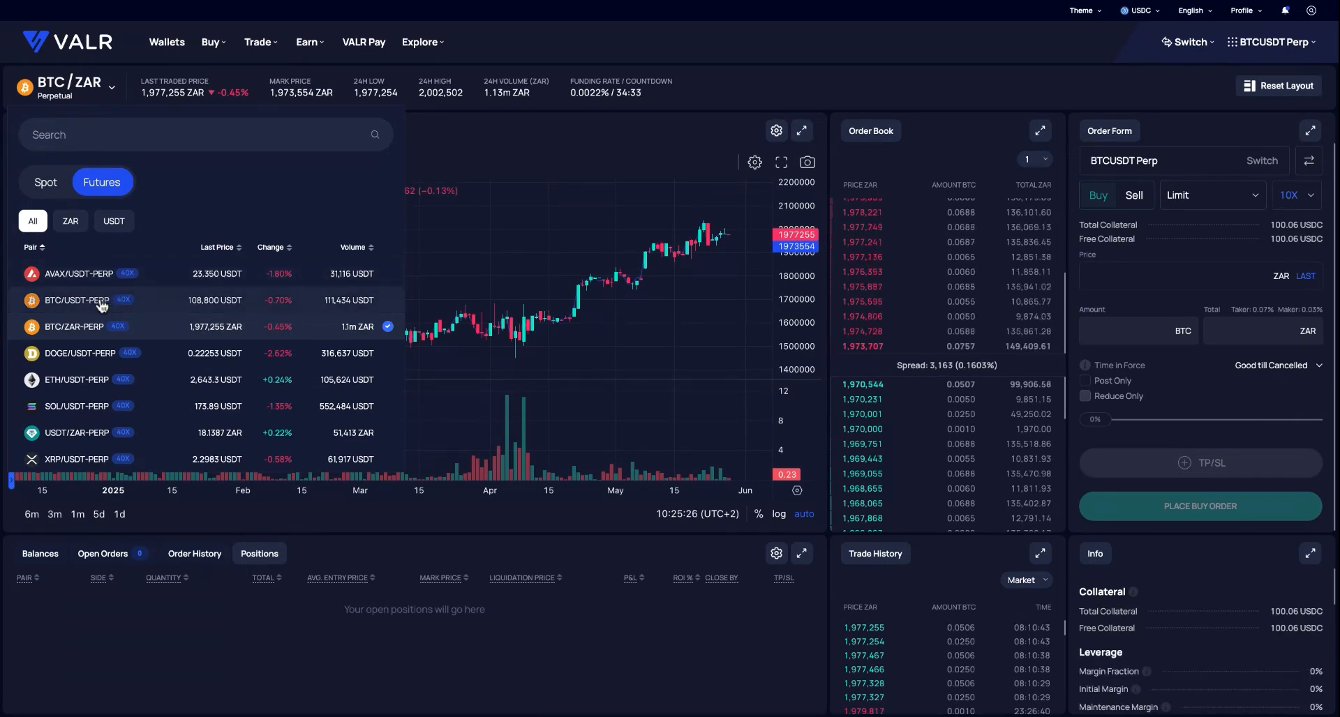
left_click(79, 300)
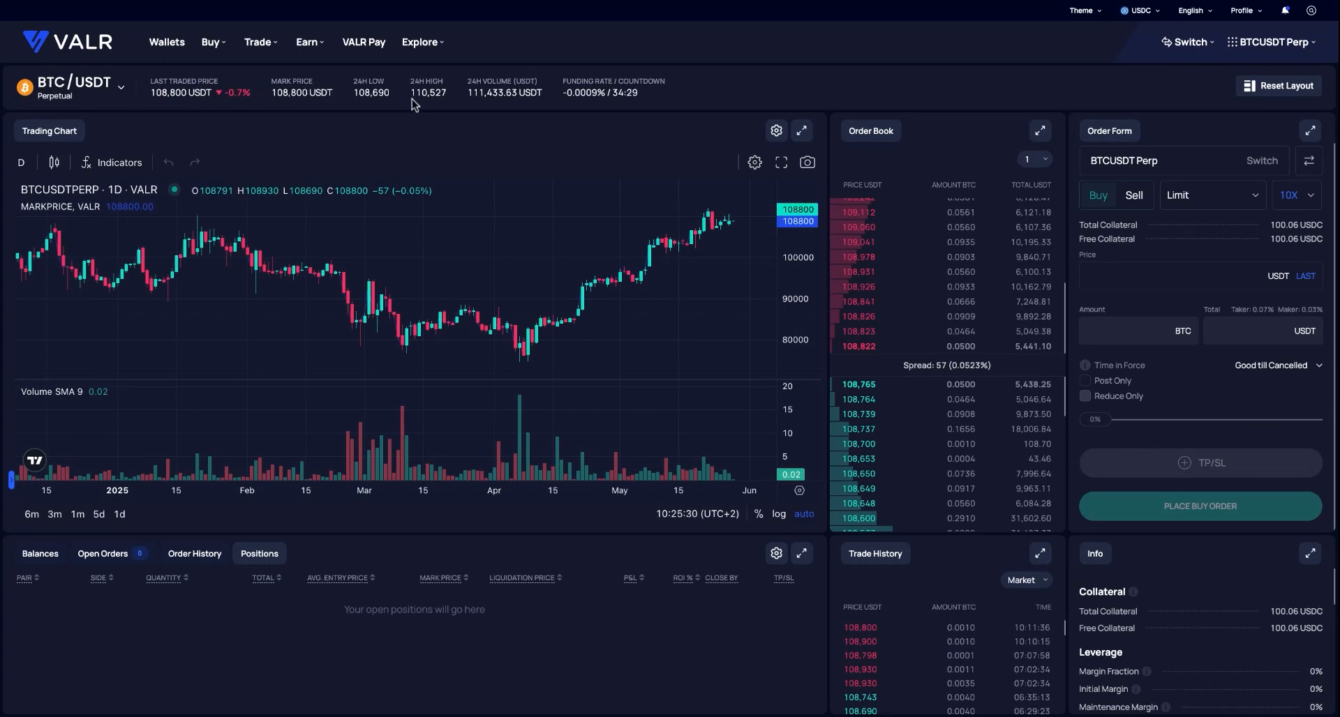
mouse_move(740, 115)
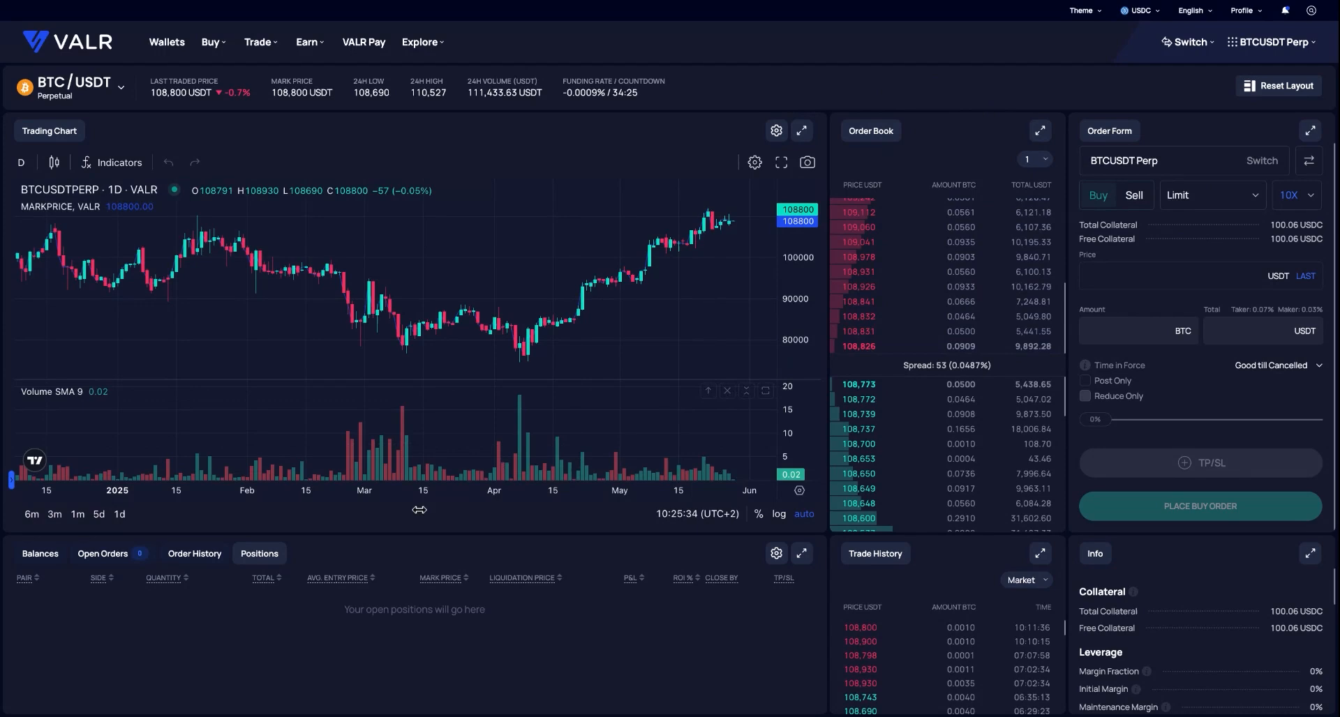
Make the buy a Market order, enter 0.1 BTC, then clear the USDT total
left_click(1210, 194)
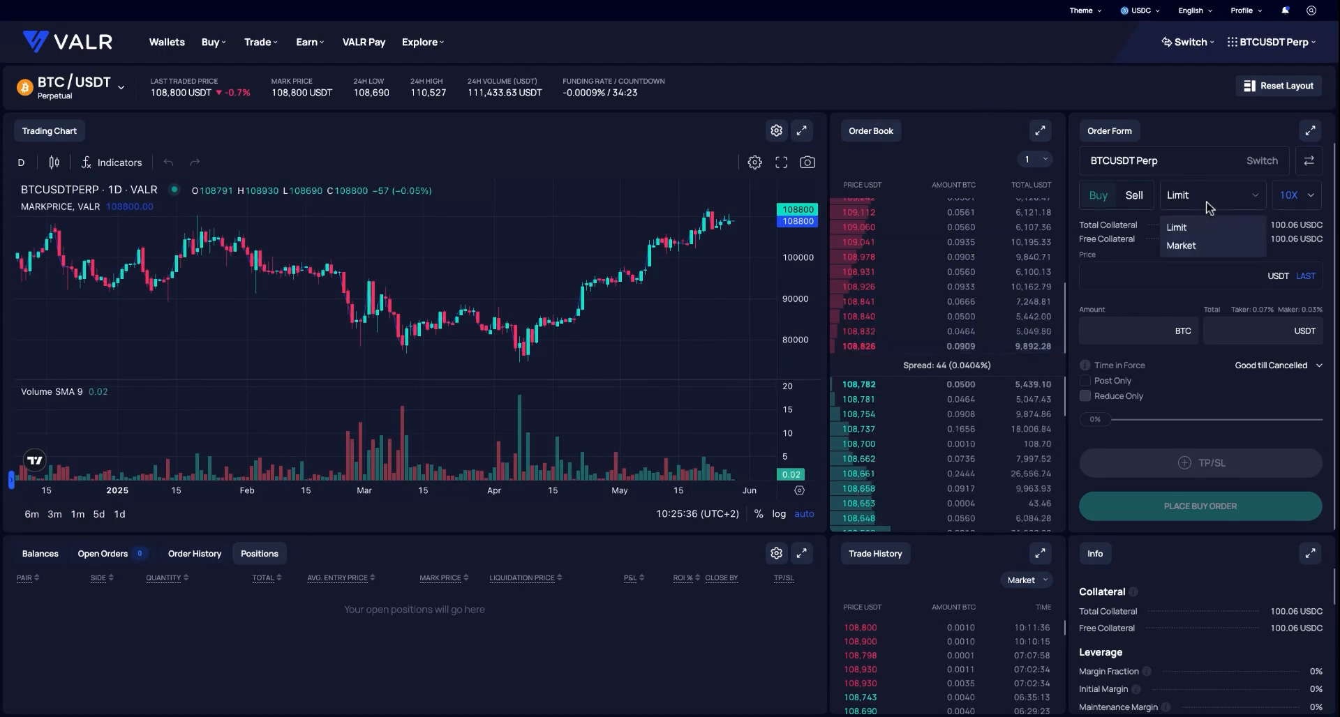
left_click(1180, 246)
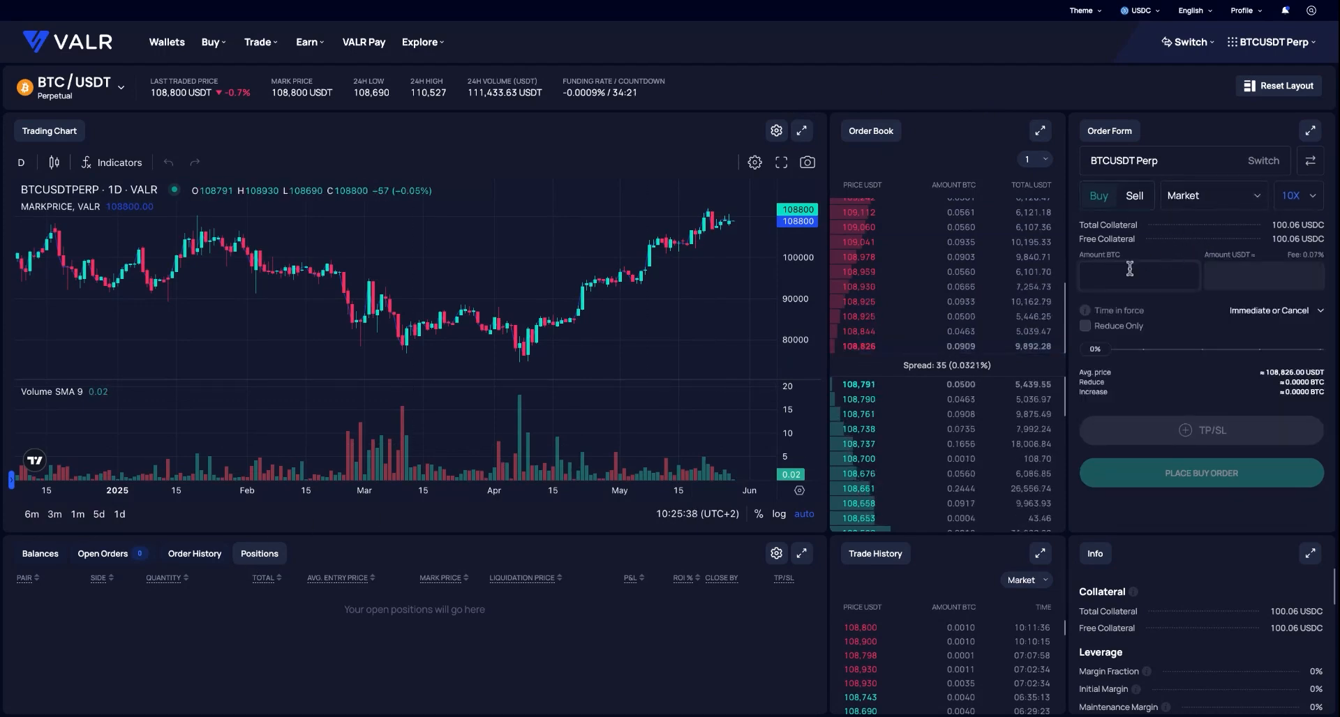
type("0.1")
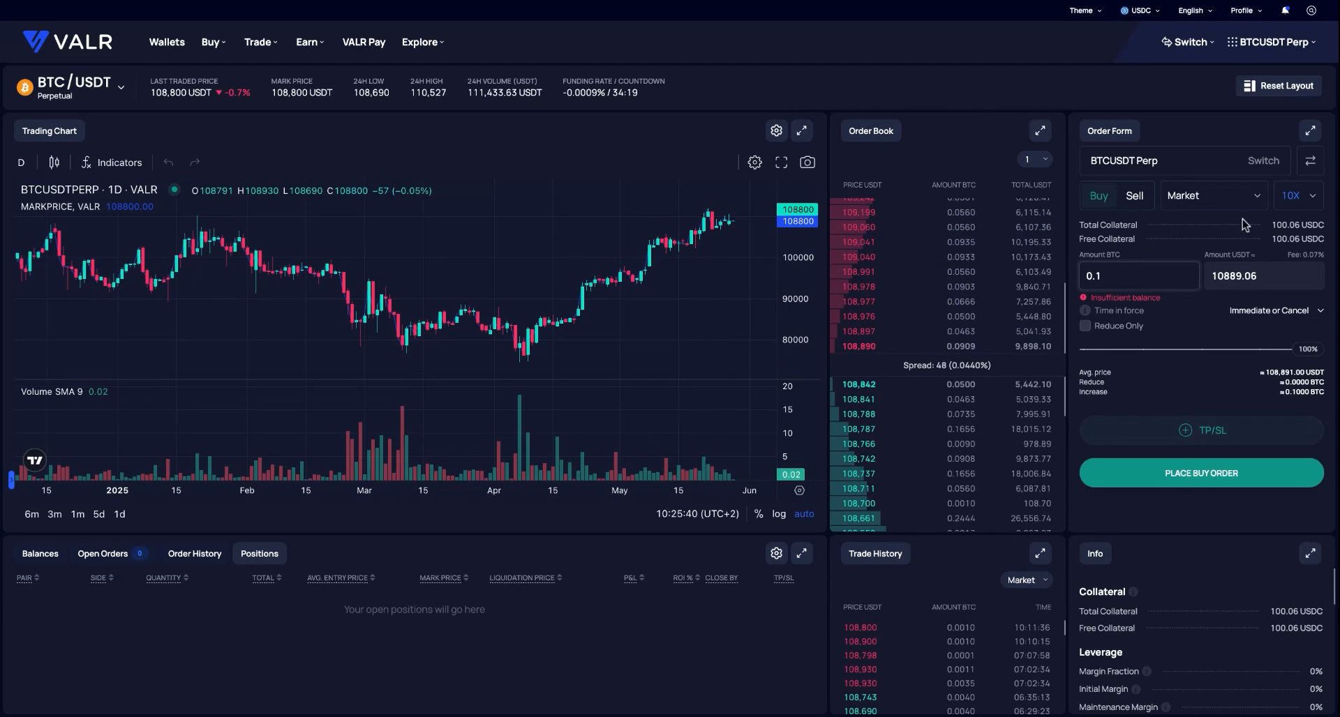
mouse_move(1215, 254)
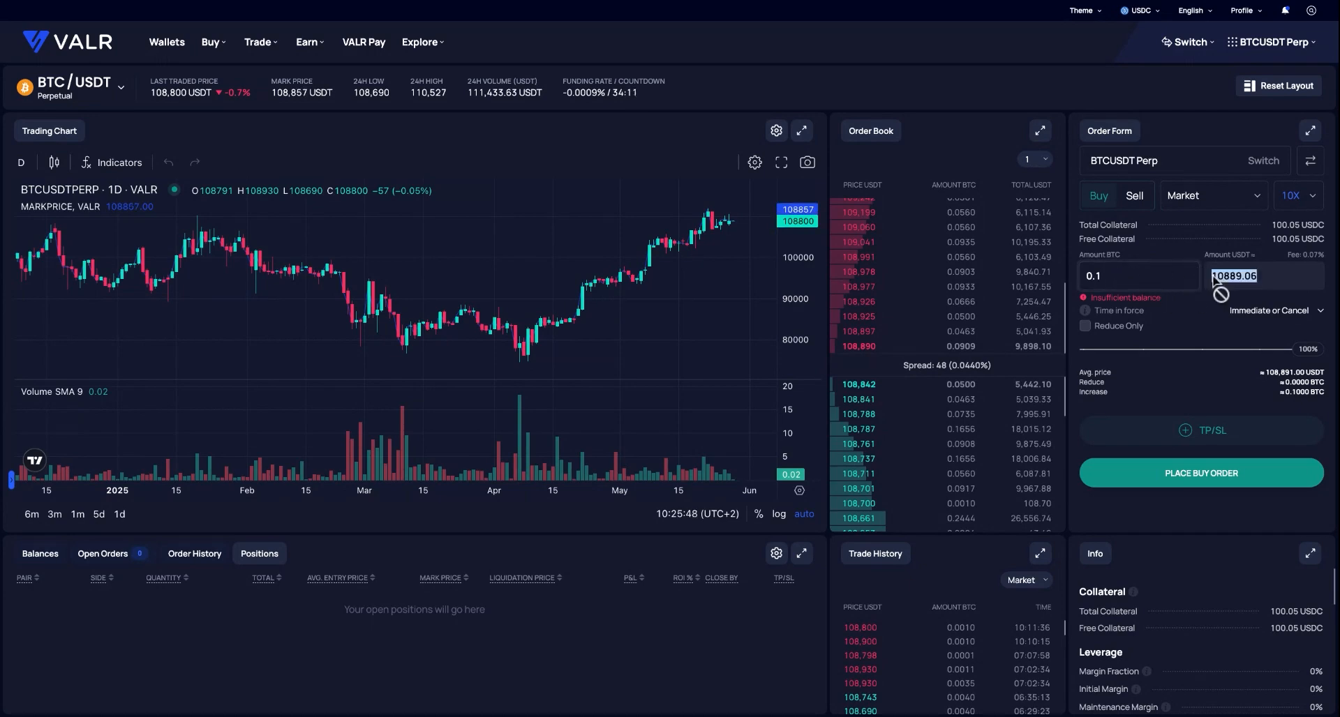
left_click(1137, 275)
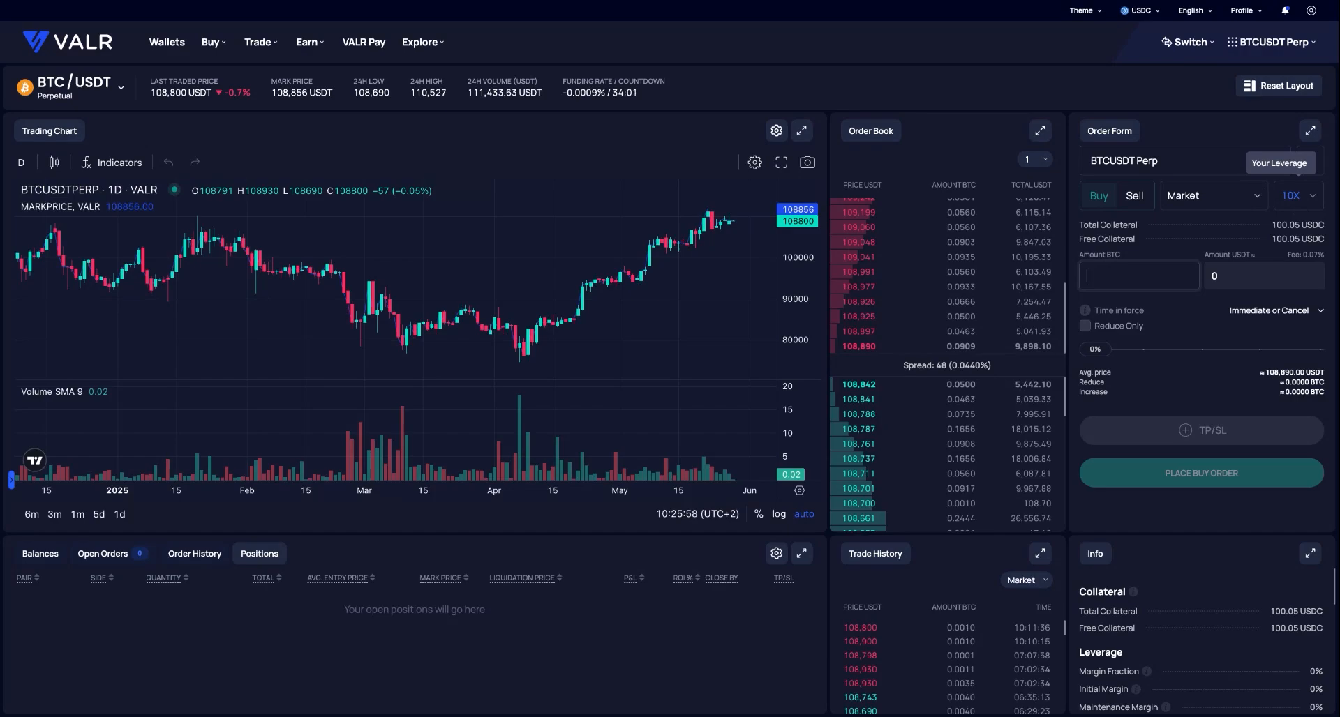
Slide leverage from 10X to 40X in the Adjust leverage dialog and confirm
left_click(1293, 195)
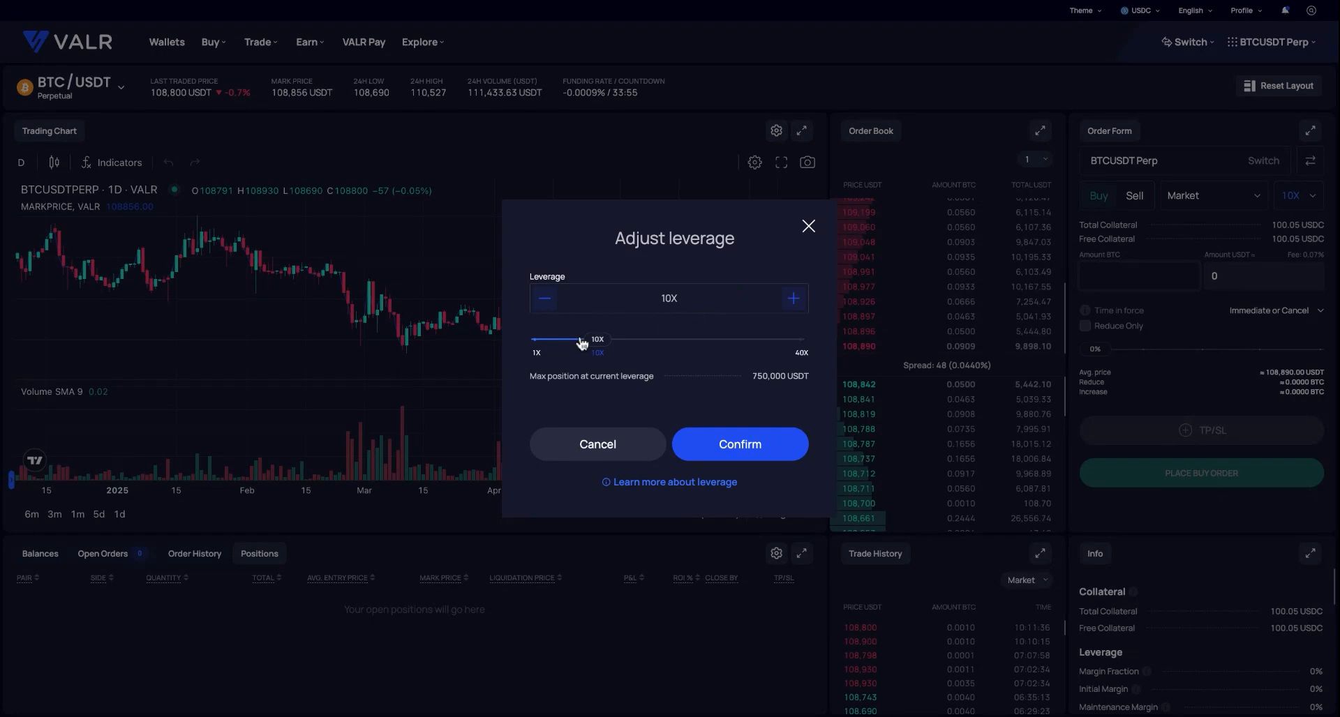
left_click_drag(579, 339, 801, 339)
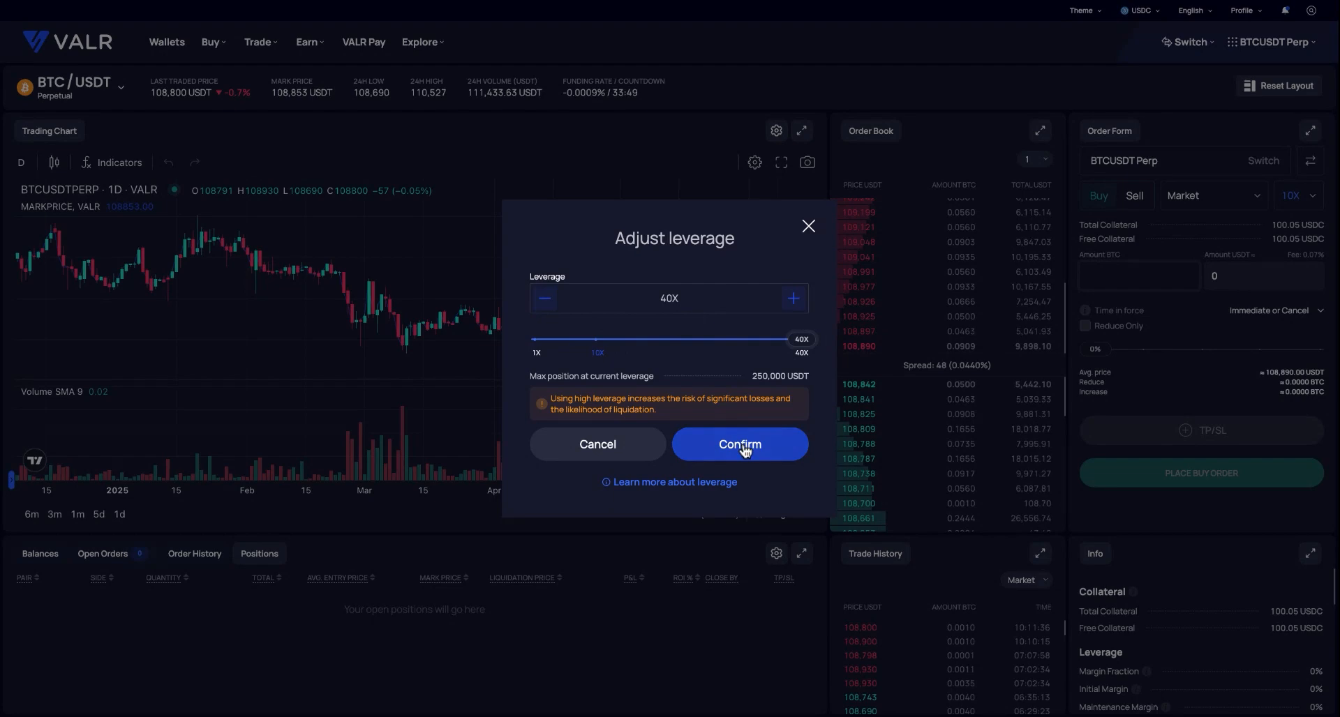
left_click(738, 444)
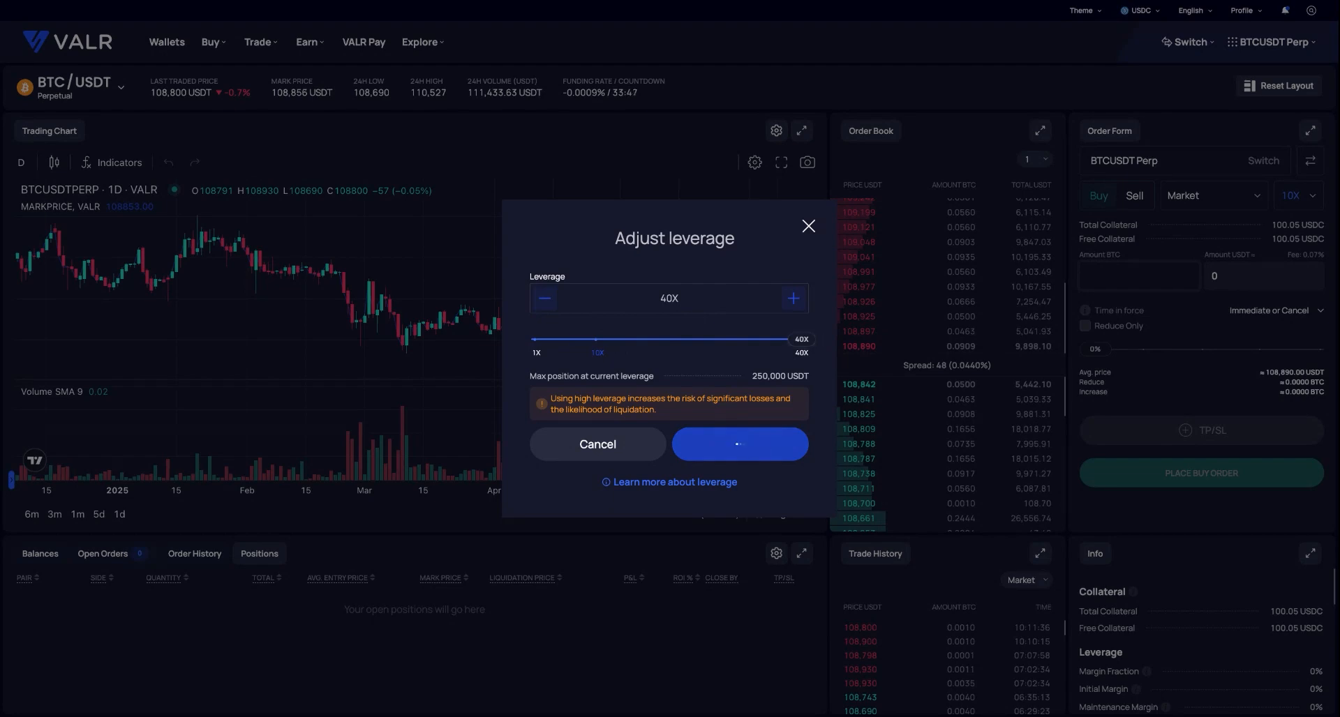
left_click(737, 444)
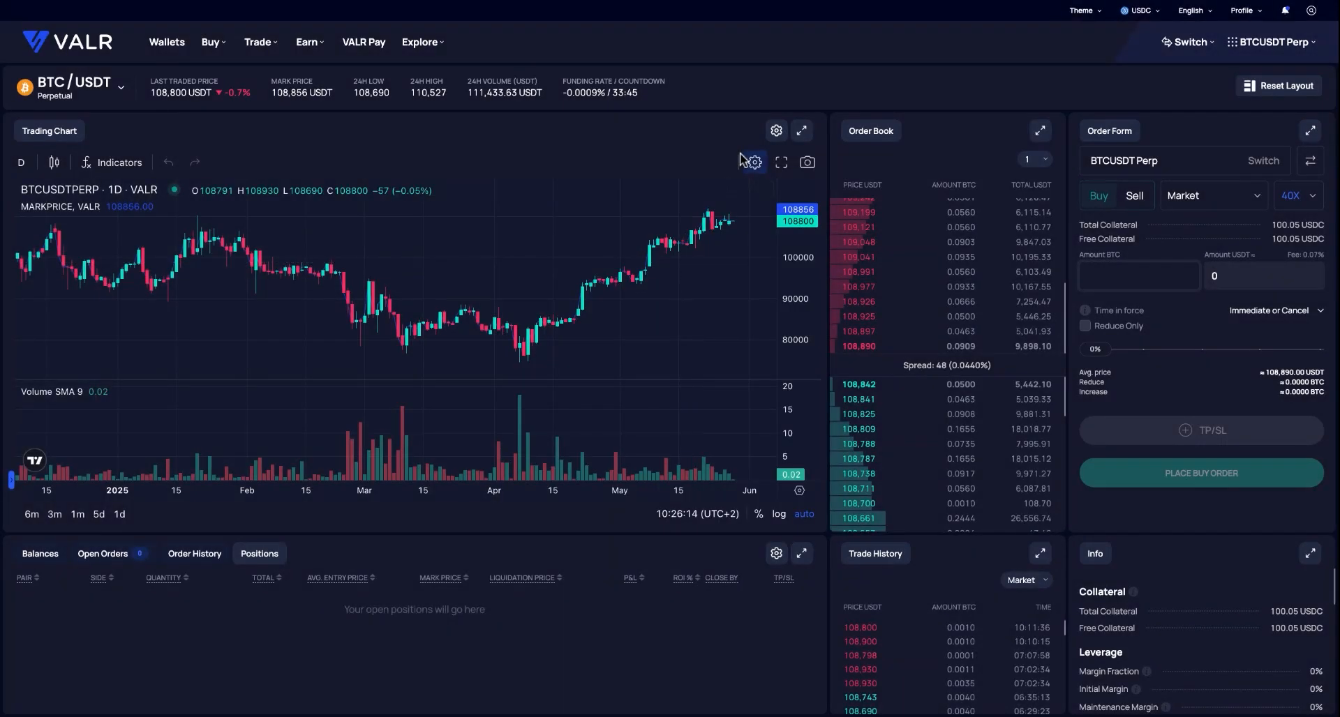
Size the market buy to 100% of margin and place a 0.0367 BTC long
left_click(1137, 275)
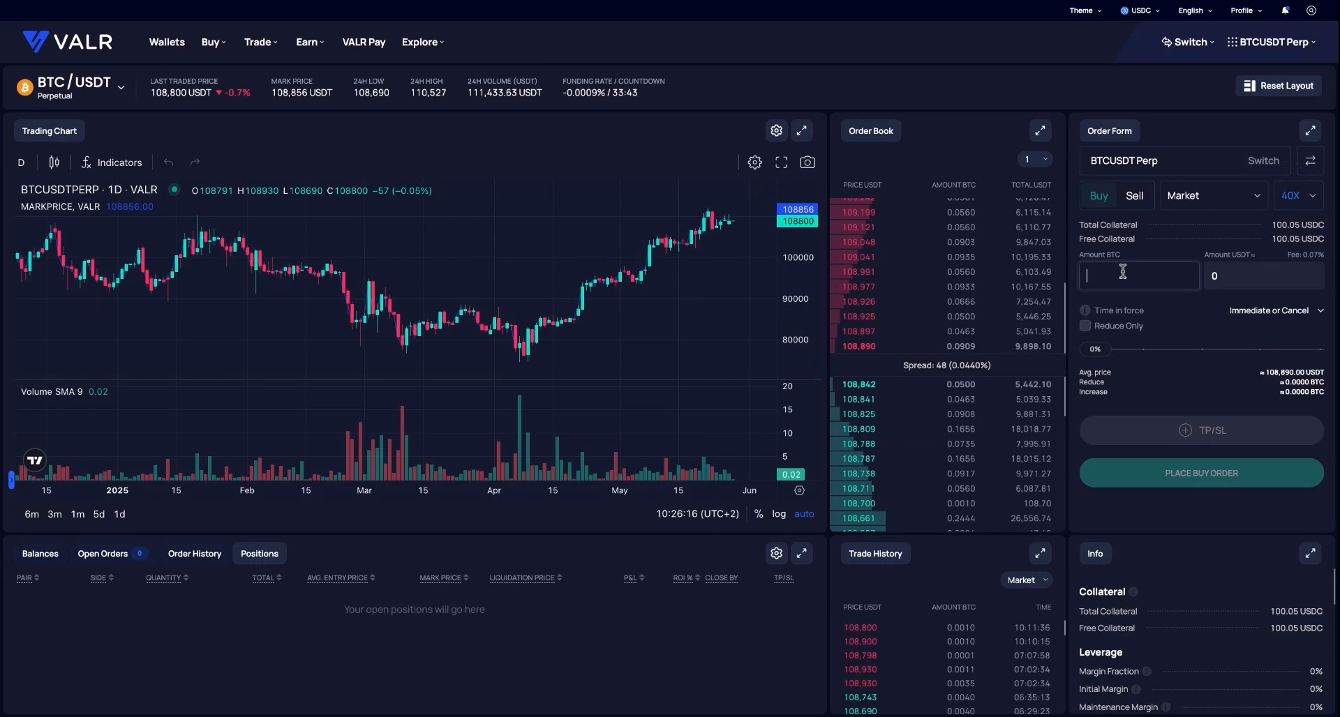
left_click_drag(1095, 348, 1225, 349)
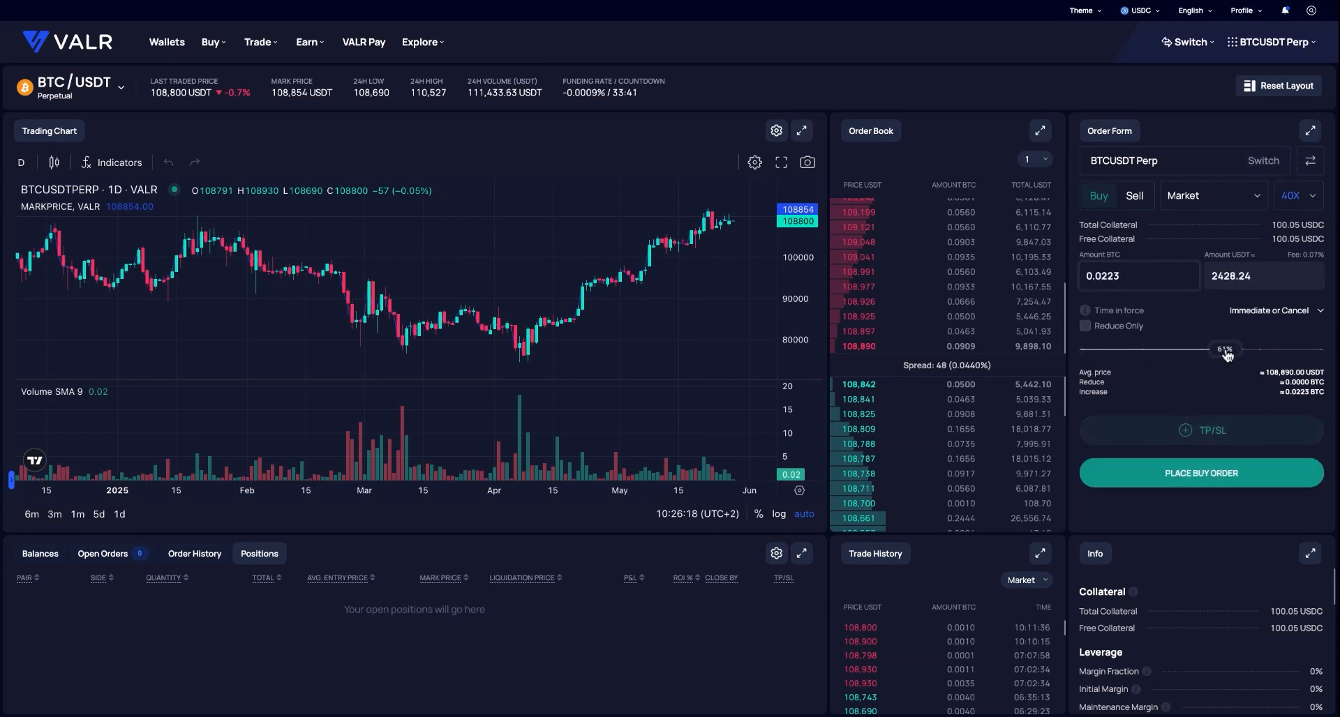
left_click_drag(1225, 350, 1323, 350)
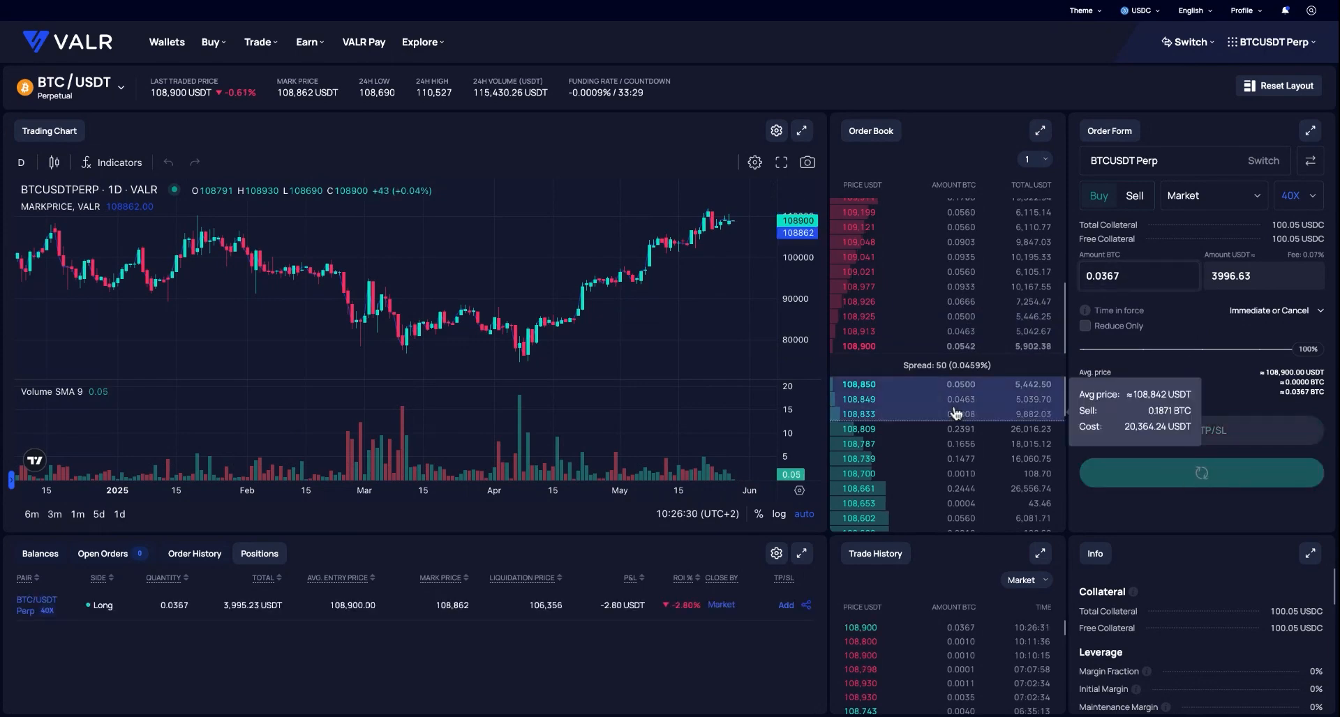
left_click(1199, 472)
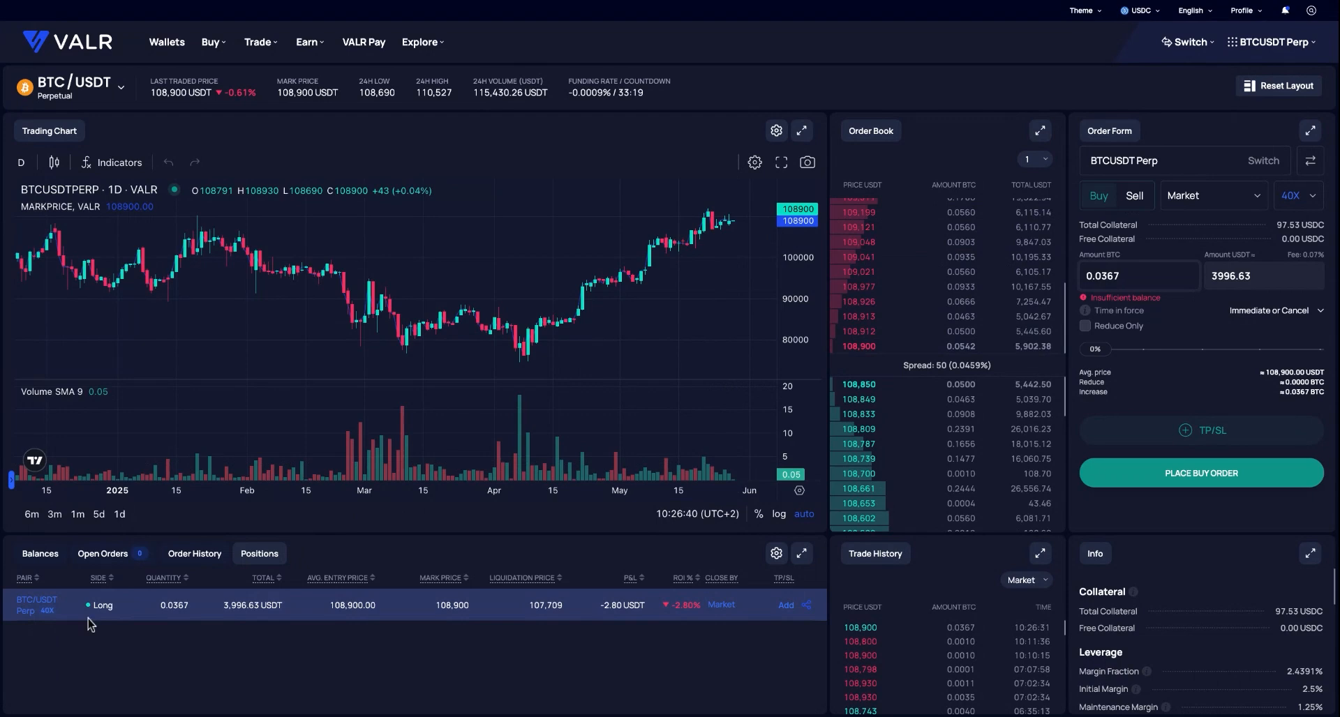
mouse_move(243, 617)
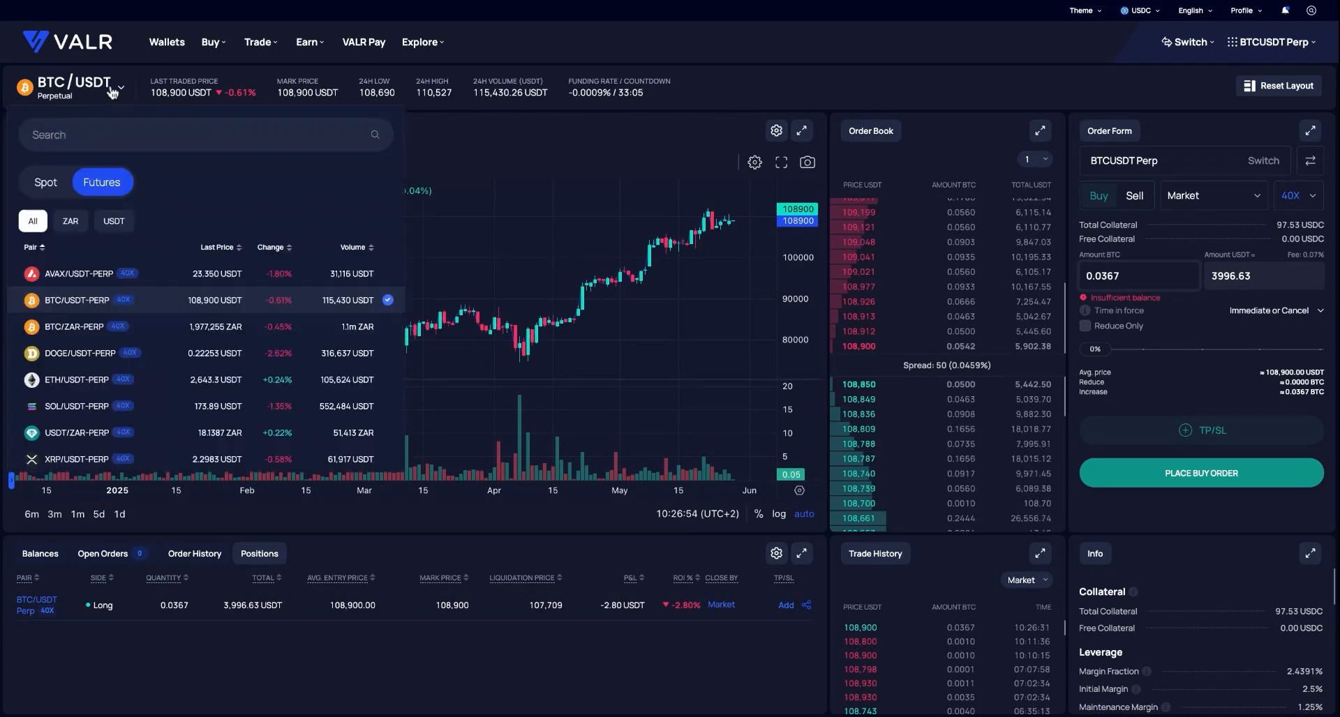
left_click(77, 406)
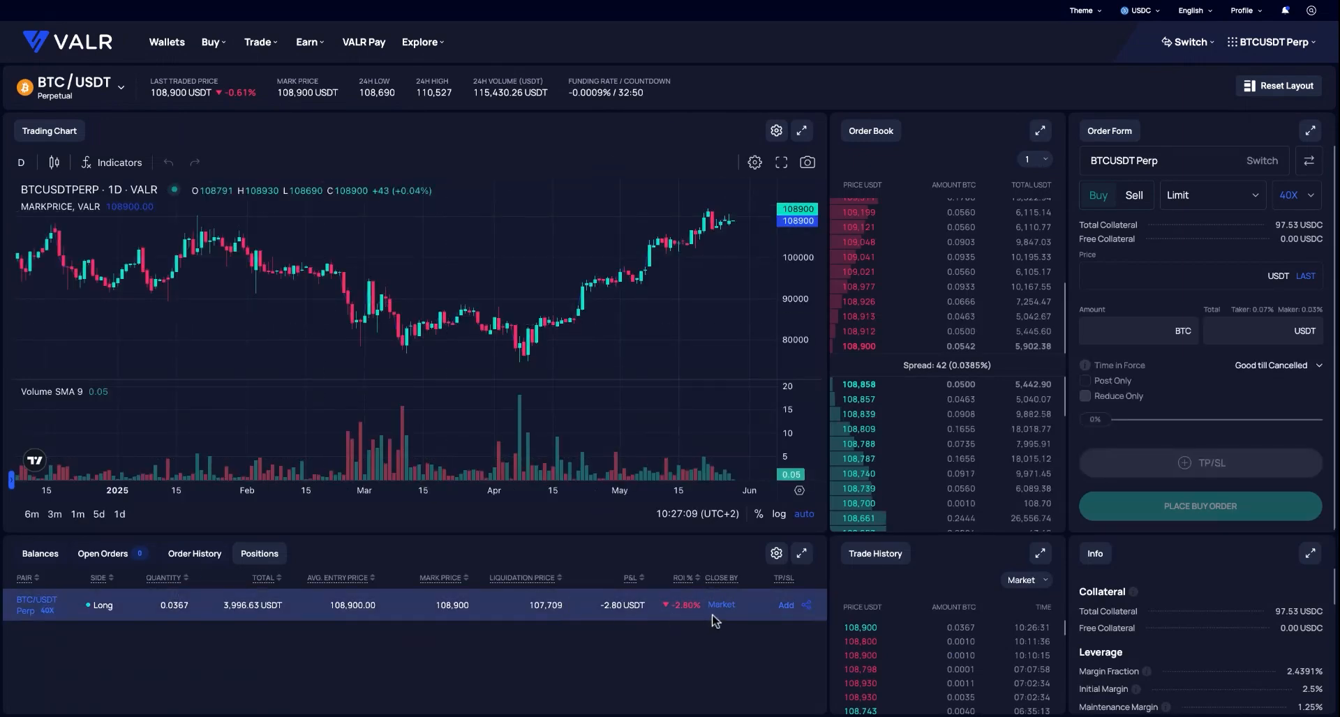
Market-close the 0.0367 BTC long, confirm, and dismiss the -7.47 USDT PnL card
left_click(720, 604)
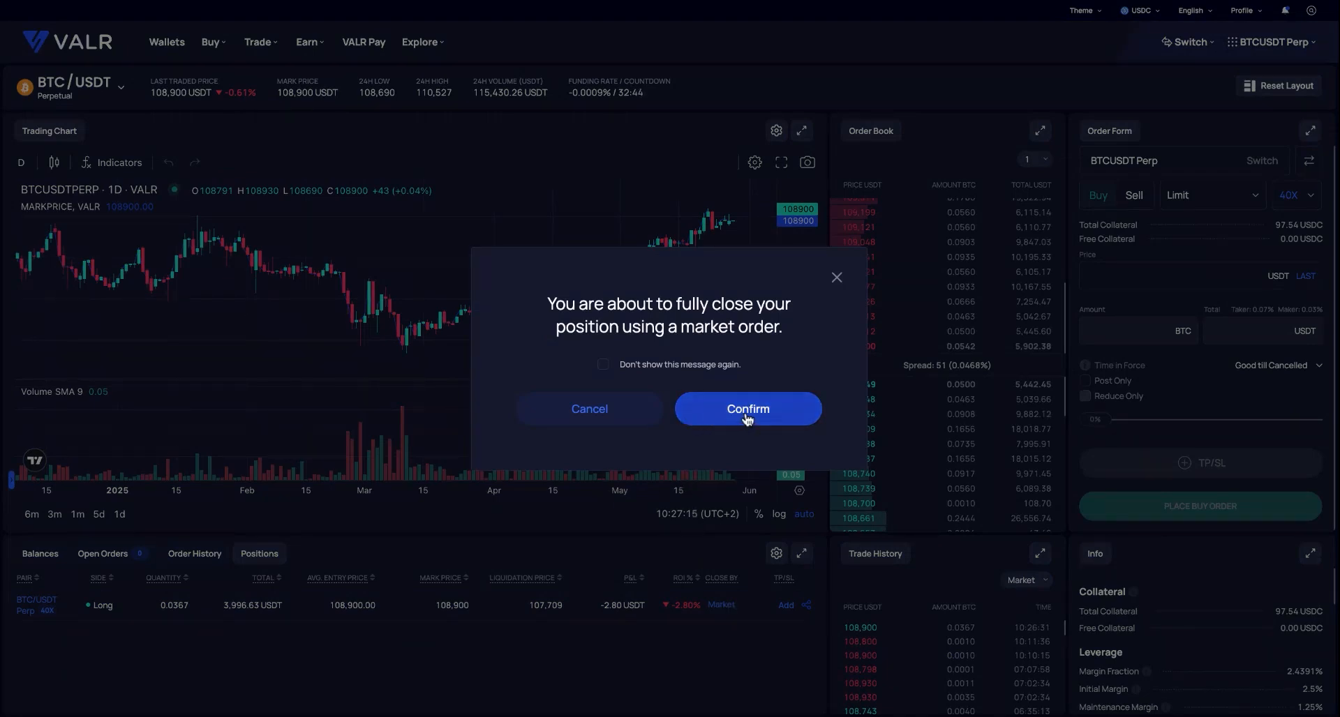
left_click(746, 409)
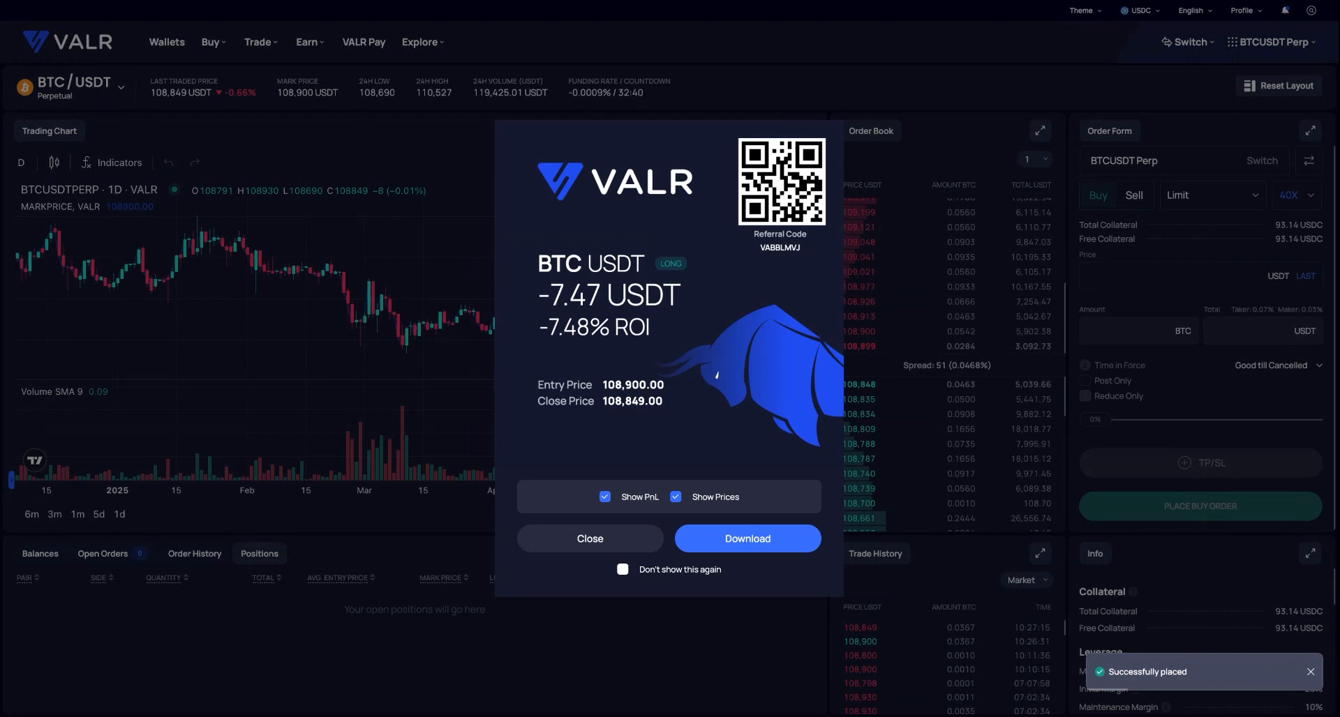
left_click(590, 538)
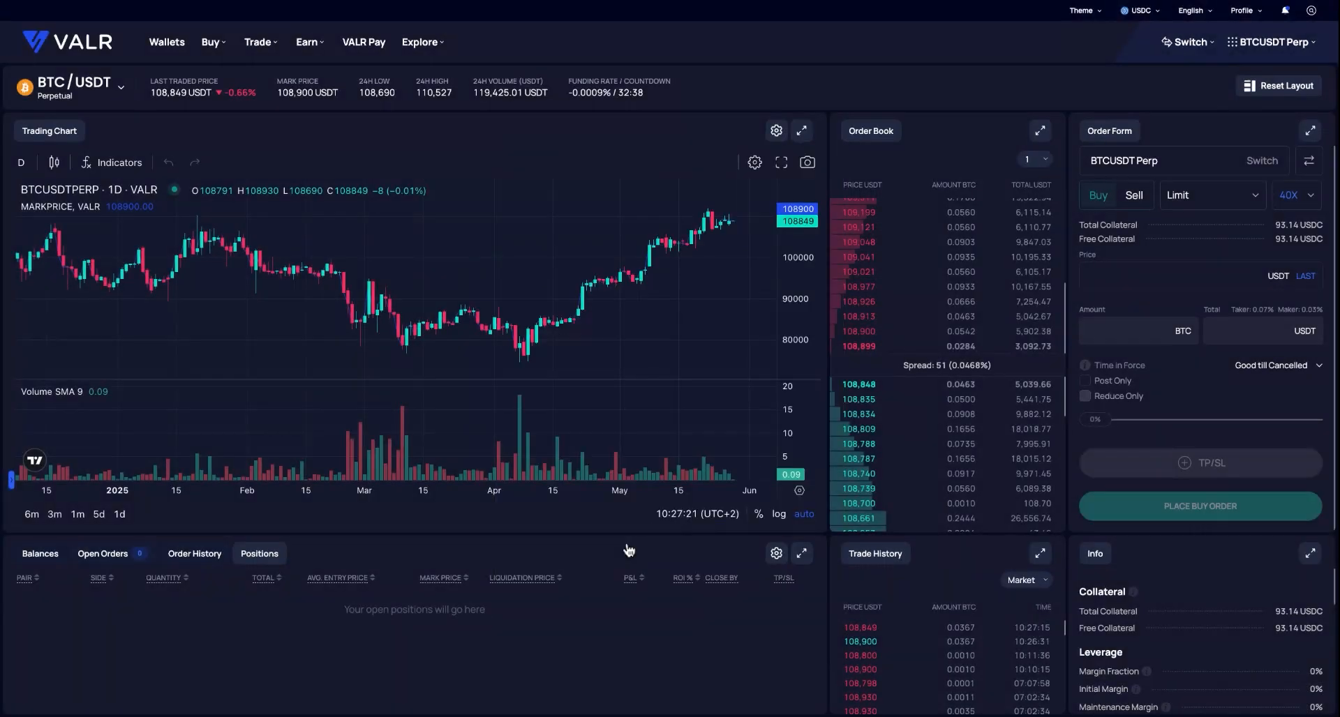